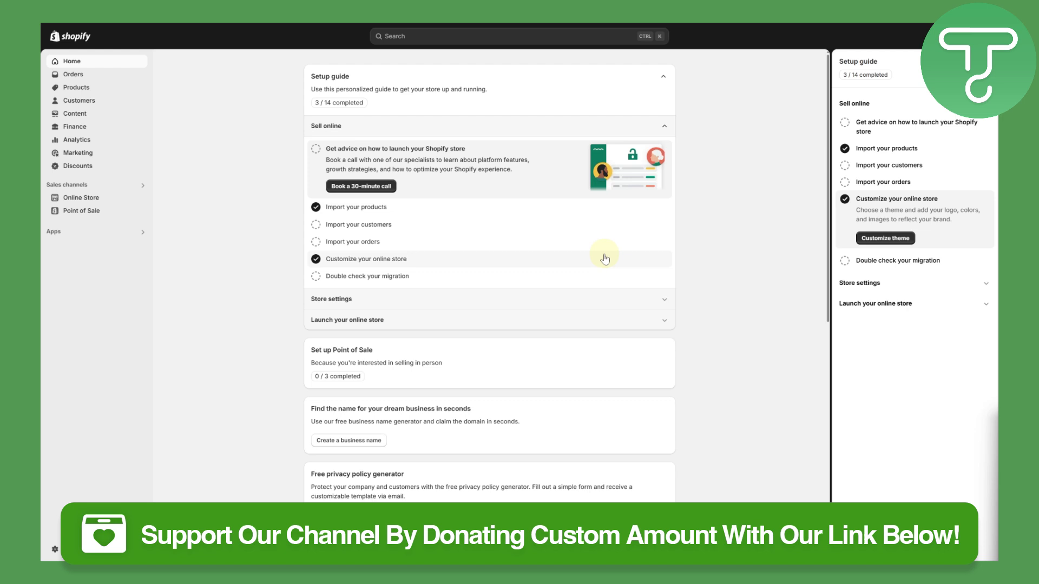
Step: Search the Shopify App Store for the 'poky' importer app
scroll("down", 3)
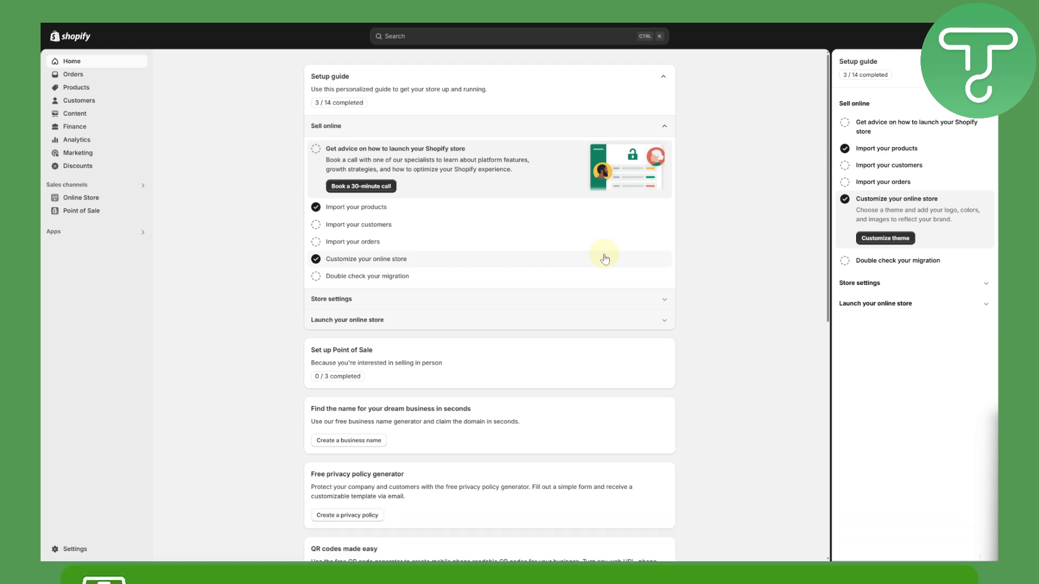
mouse_move(76, 237)
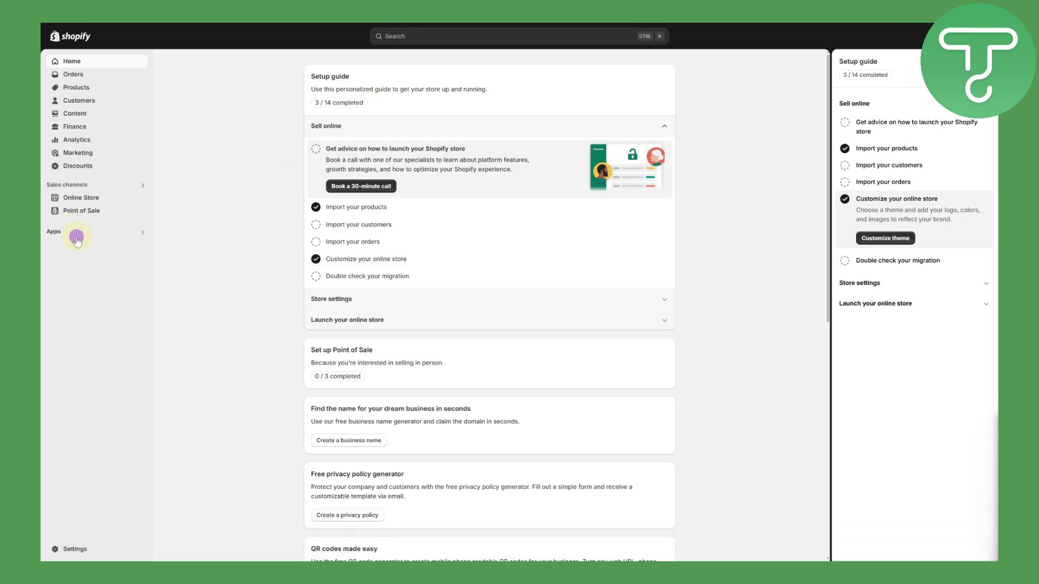
left_click(76, 237)
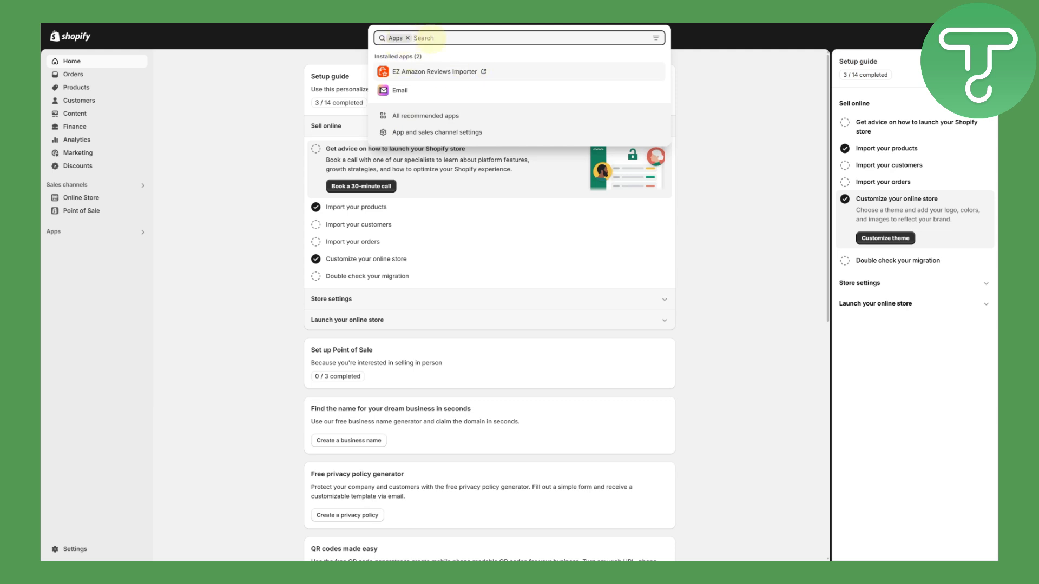
type("poky")
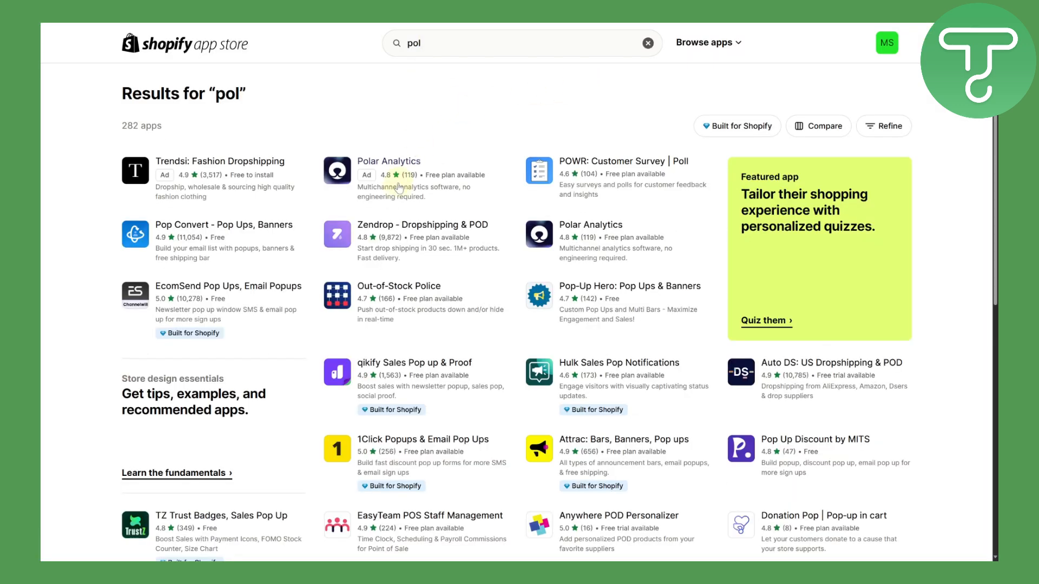
scroll("down", 3)
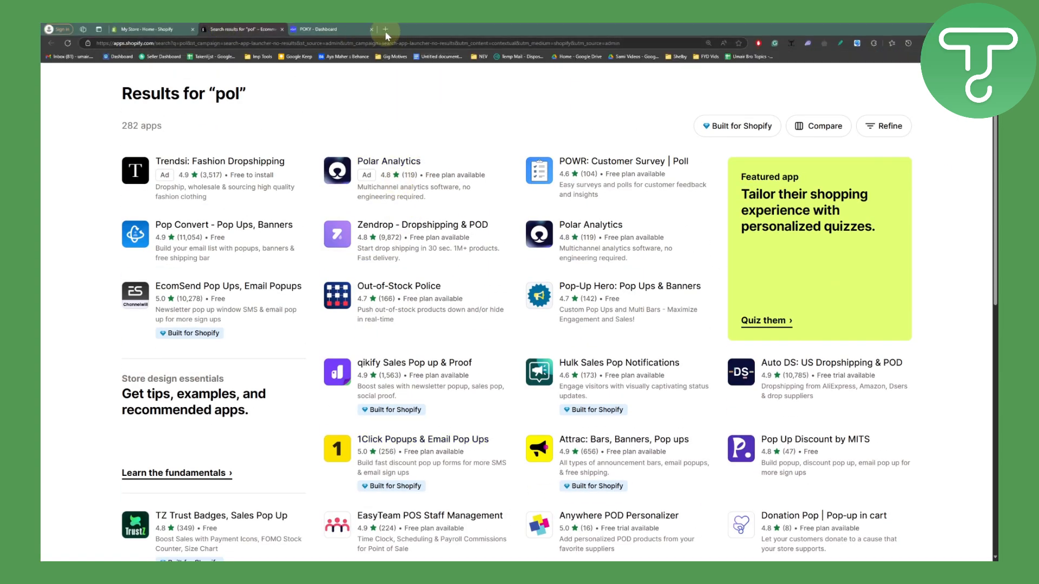
Step: Search the Chrome Web Store for 'poky' to find POKY - Product Importer
left_click(386, 29)
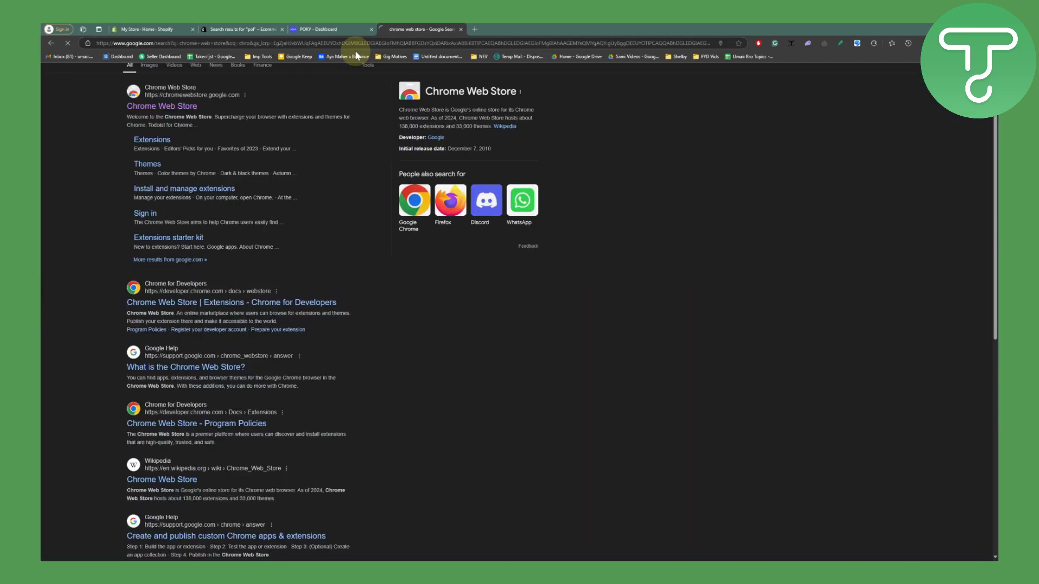
key("F11")
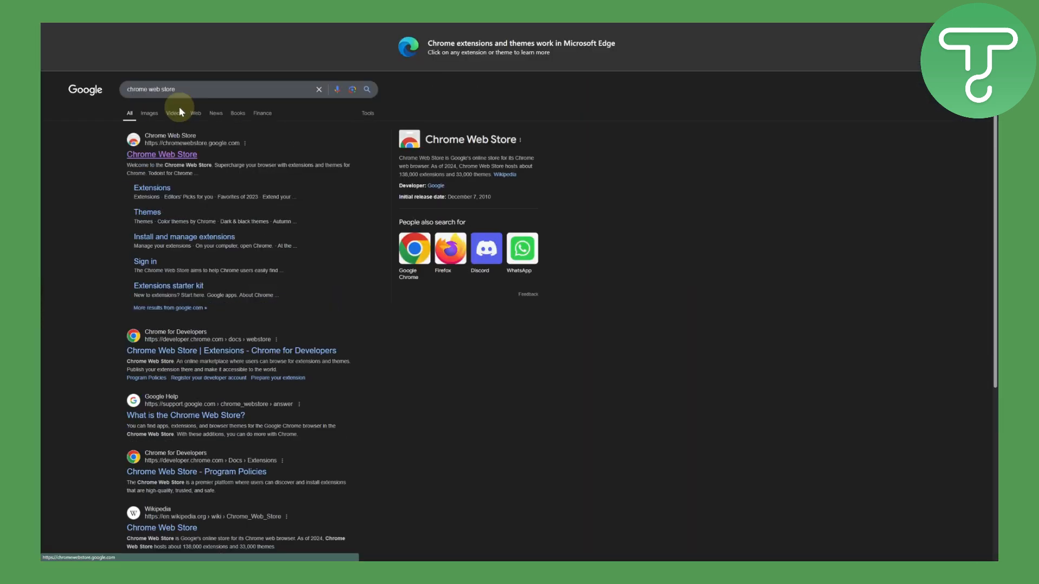
left_click(161, 154)
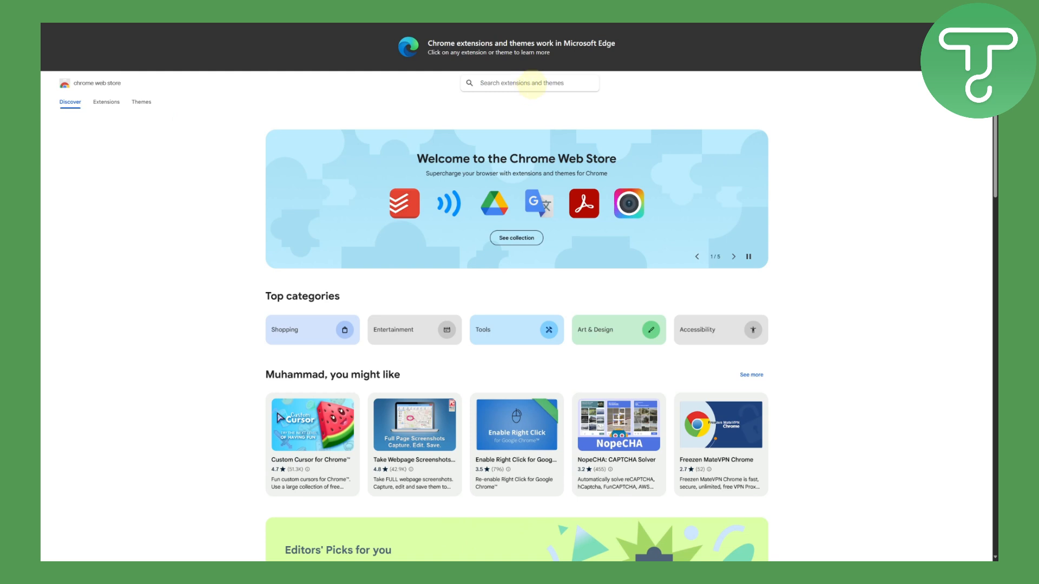
type("poky")
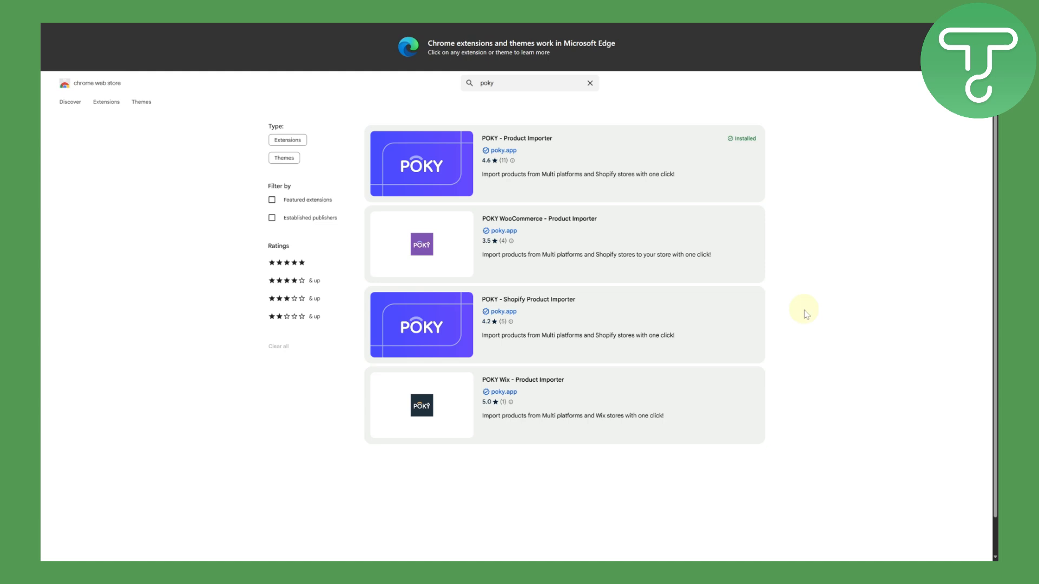
mouse_move(613, 235)
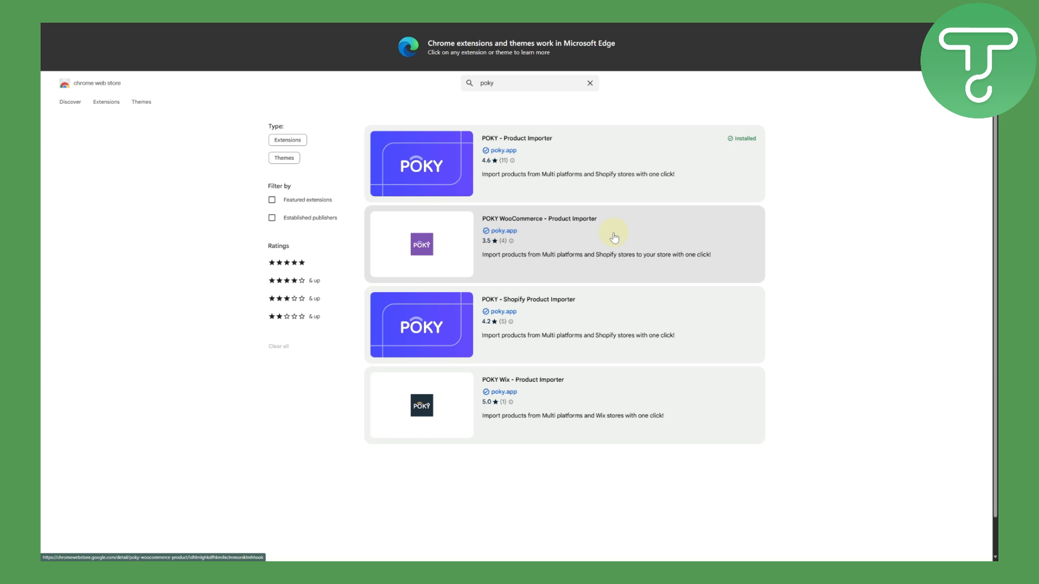
mouse_move(518, 254)
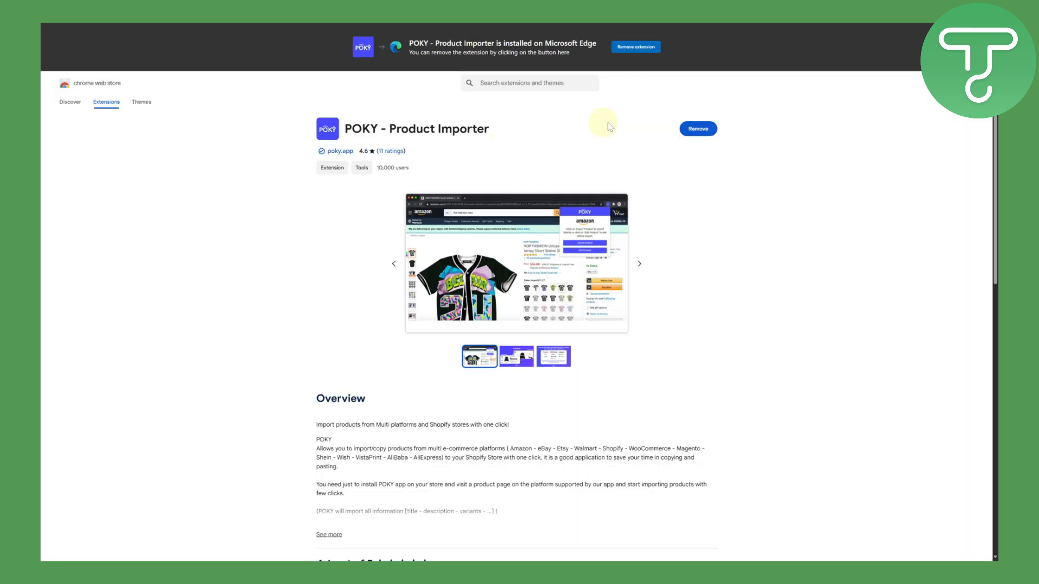
mouse_move(626, 191)
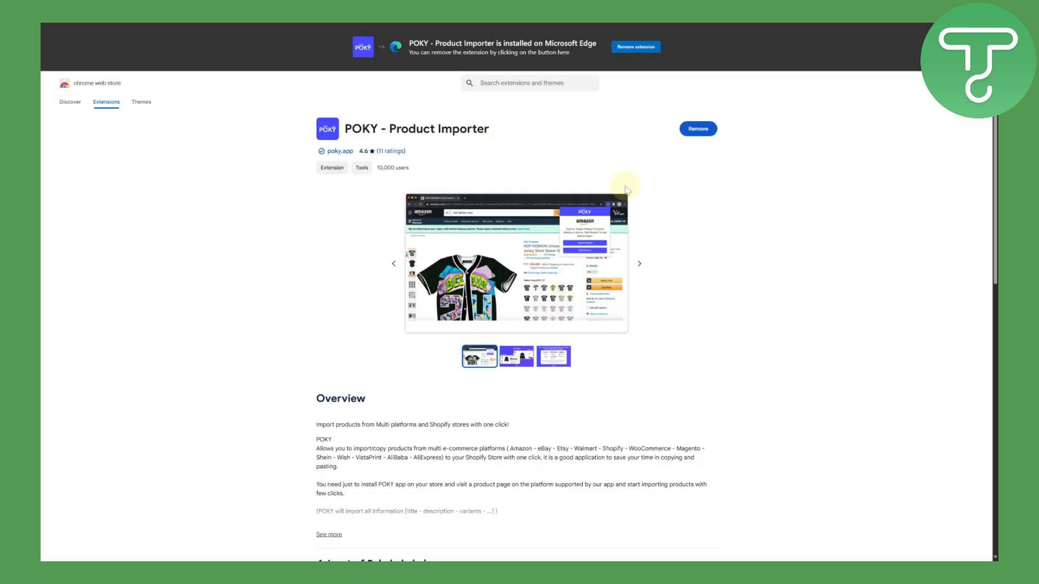
mouse_move(711, 186)
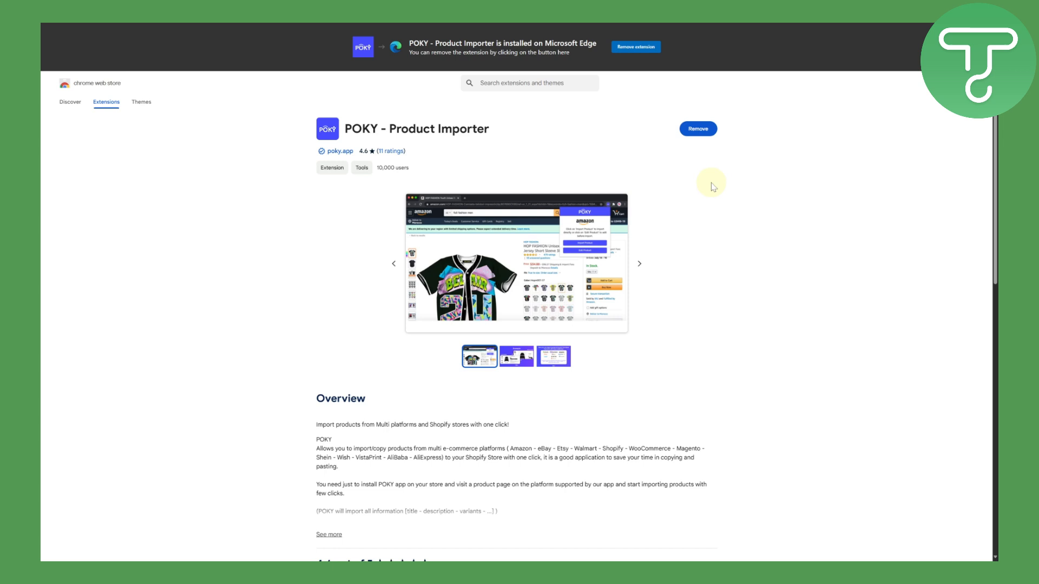
mouse_move(414, 27)
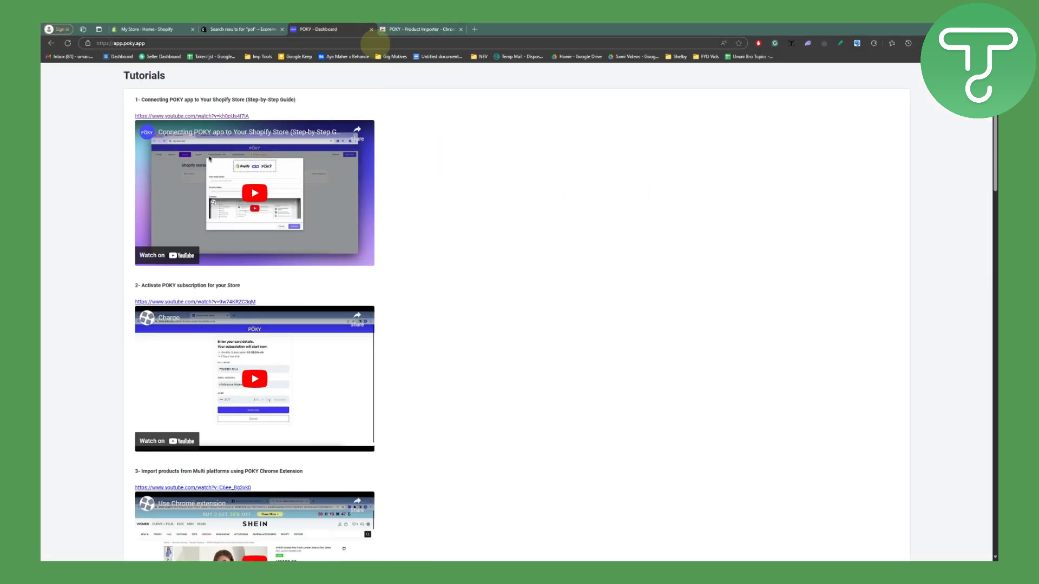
Step: View POKY's empty Shopify stores list and start adding a new store
left_click(460, 29)
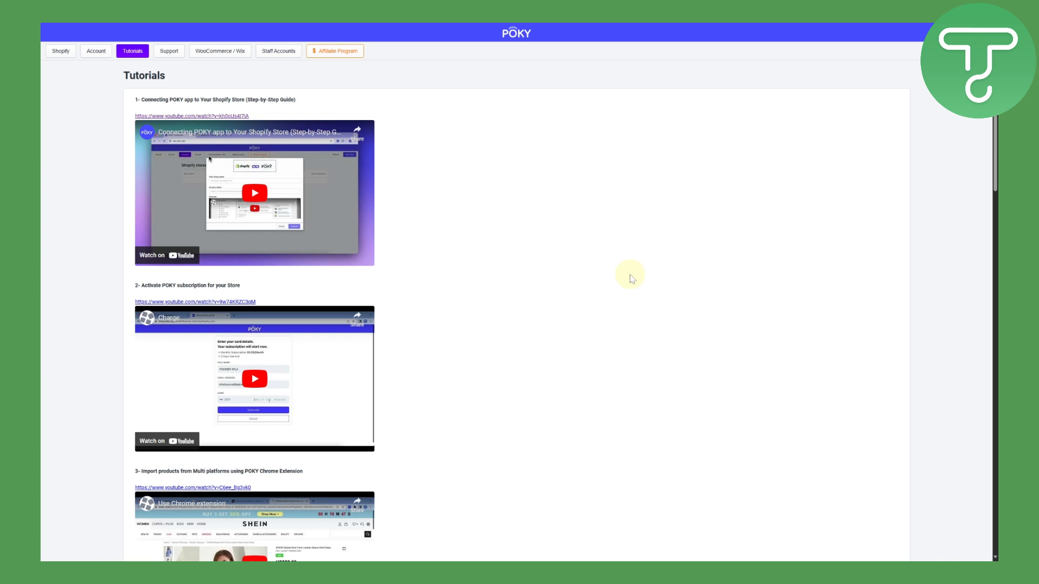
mouse_move(60, 51)
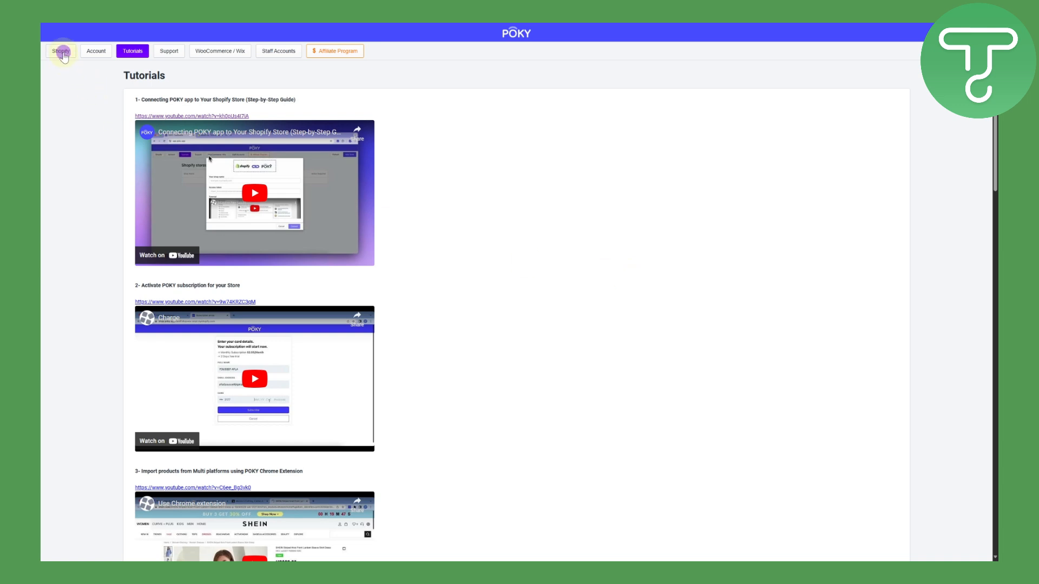
left_click(60, 51)
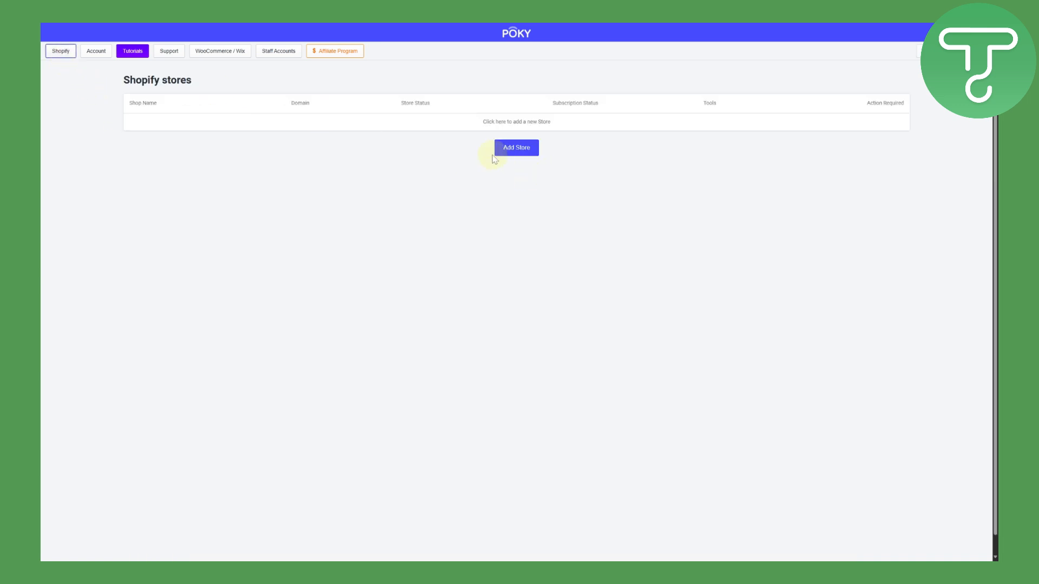
mouse_move(390, 183)
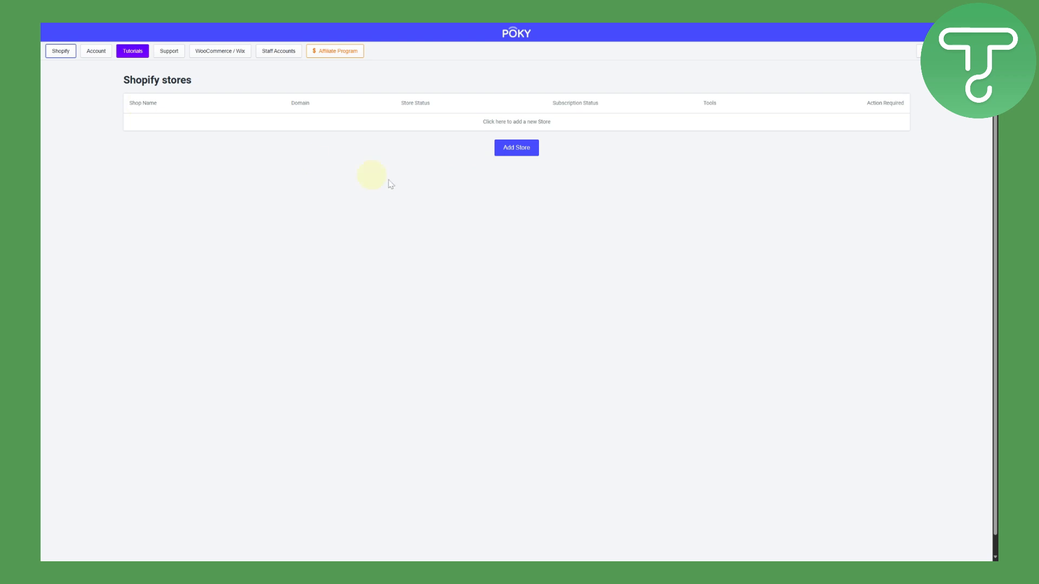
left_click(516, 147)
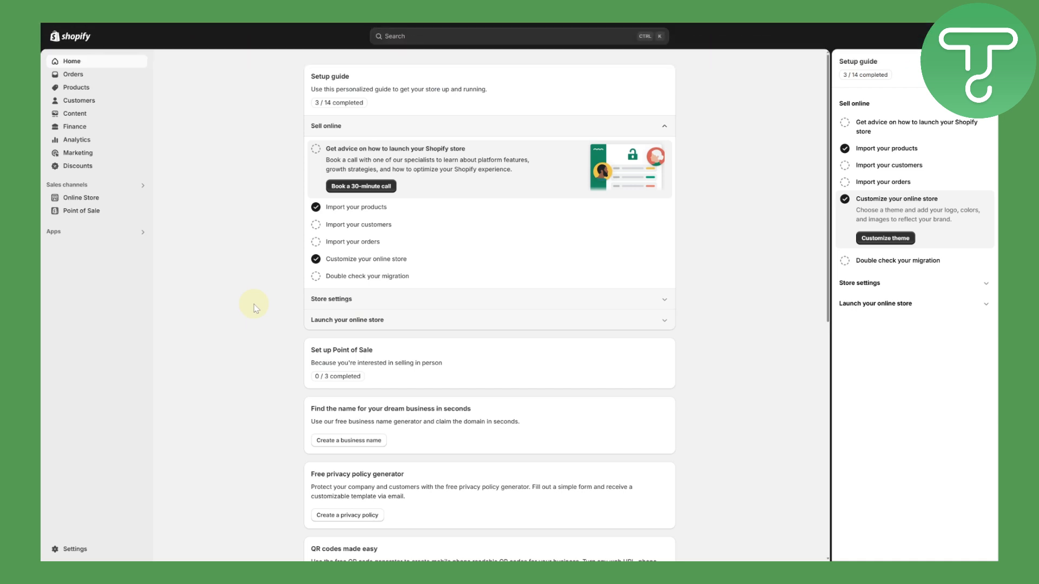
Step: Copy the store's myshopify address from Shopify's General settings
left_click(74, 548)
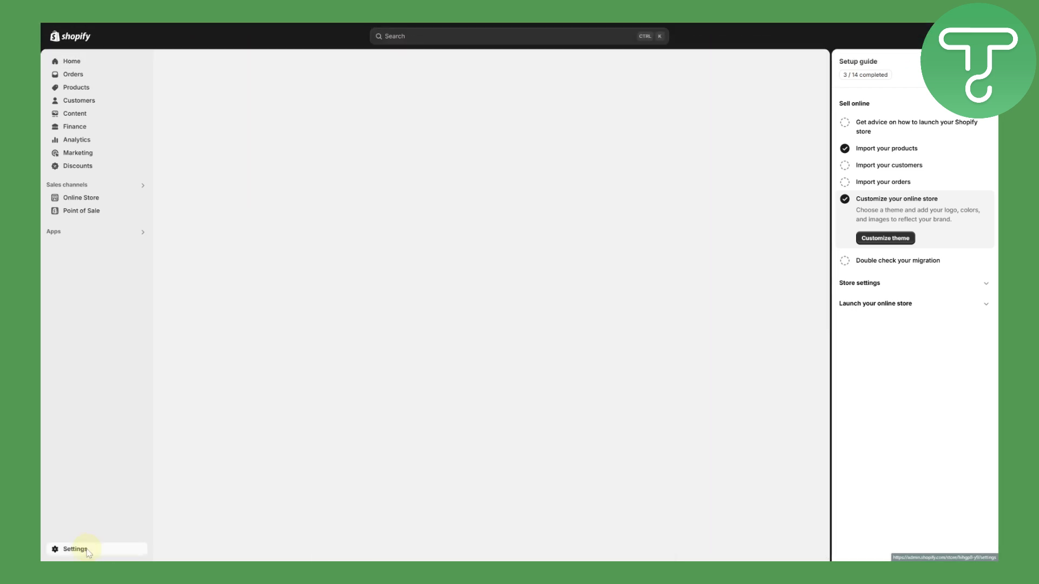
left_click(74, 548)
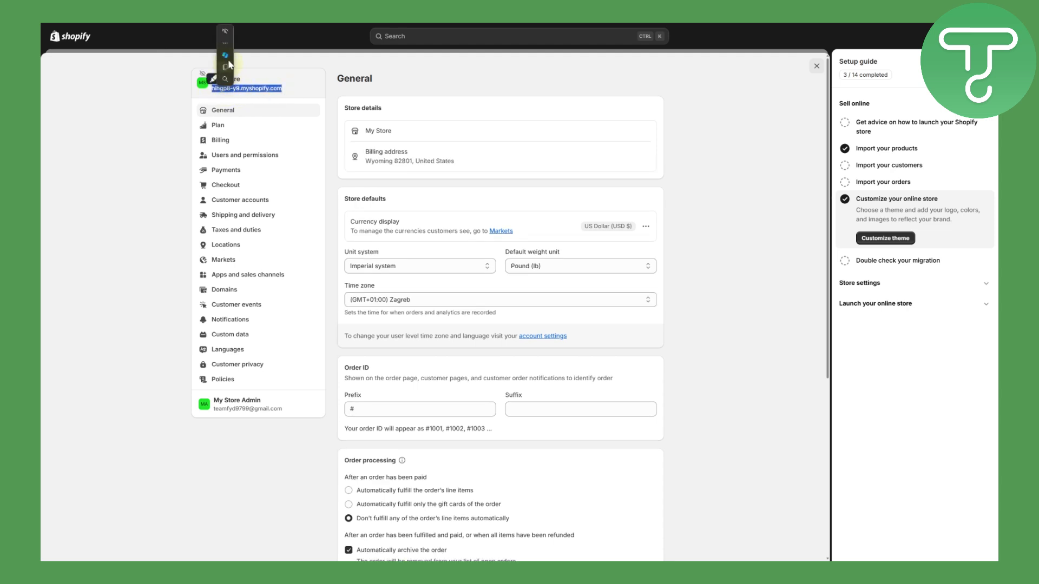
left_click(243, 30)
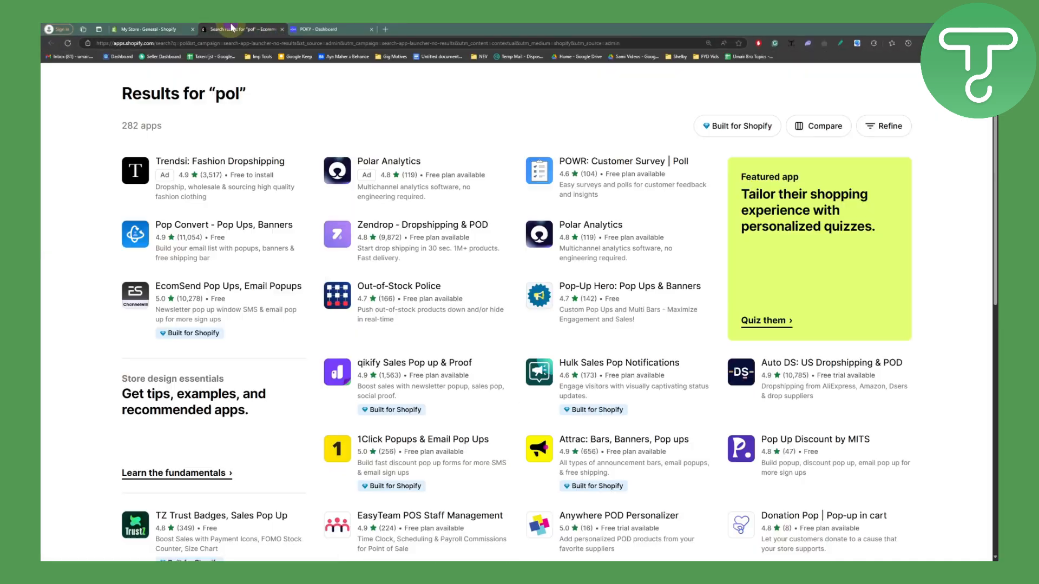
Step: Paste the copied myshopify address into POKY's store address field
left_click(325, 29)
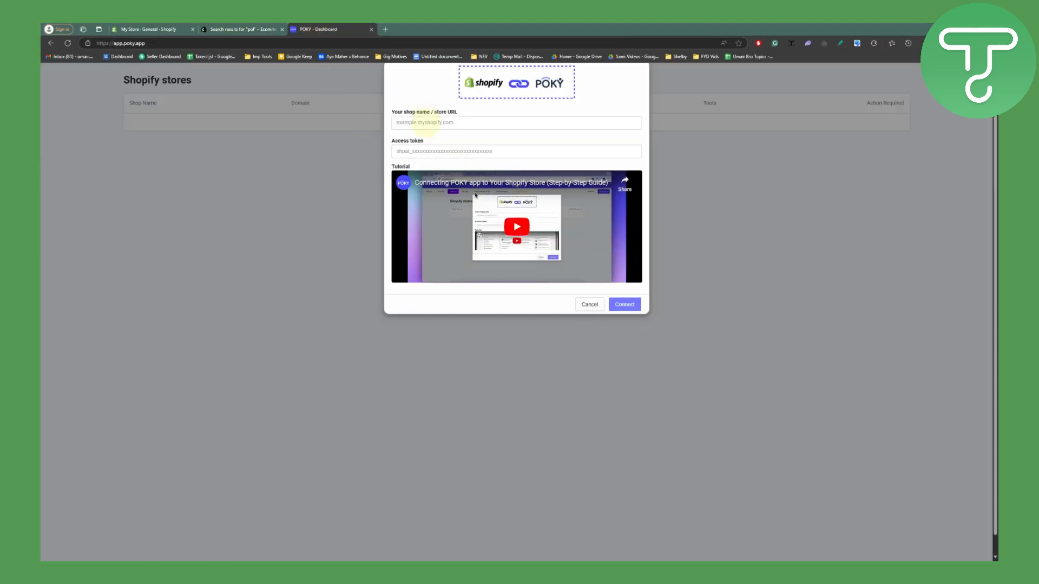
left_click(515, 123)
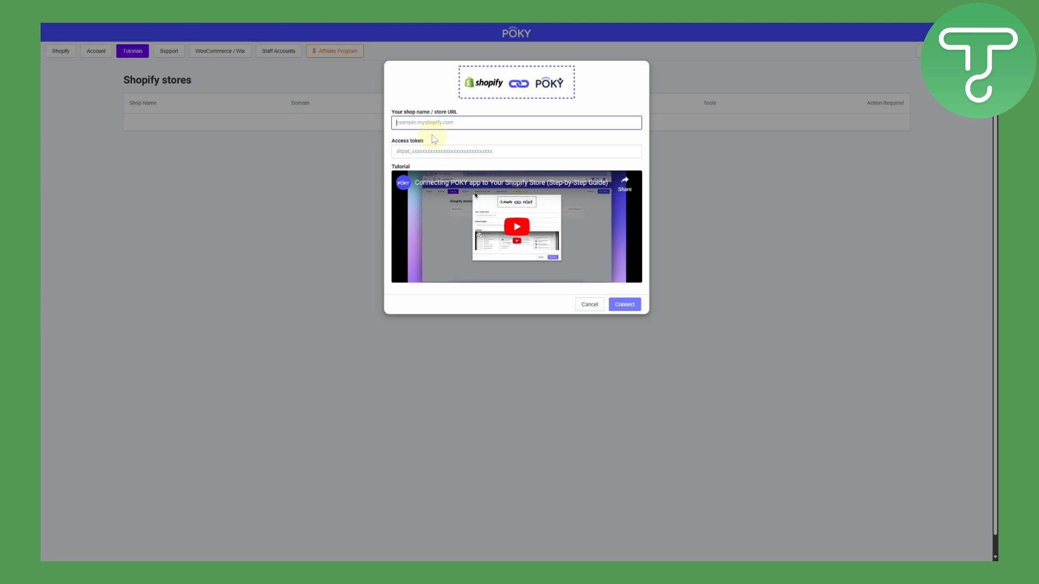
right_click(516, 122)
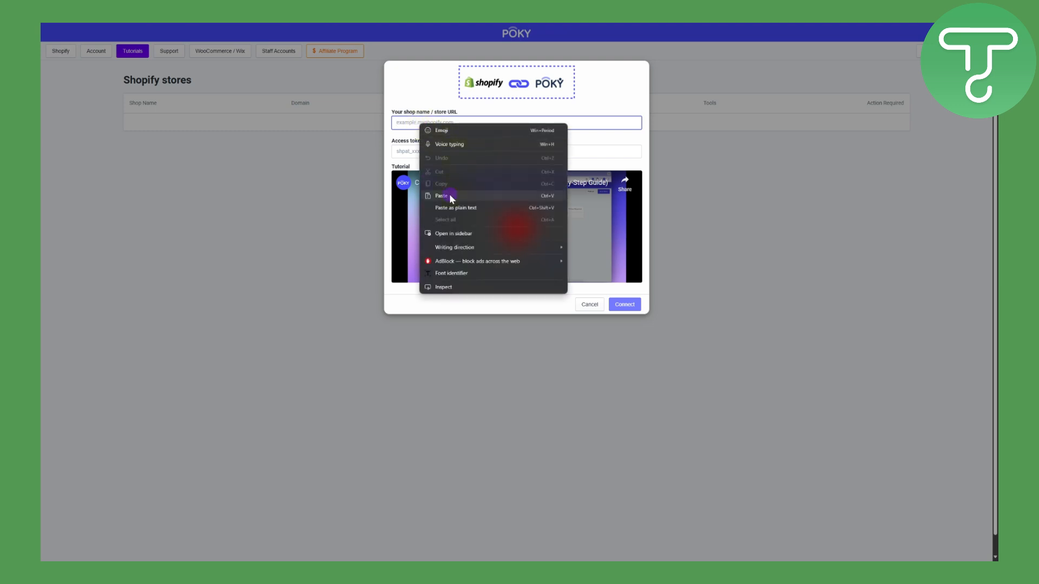
left_click(441, 195)
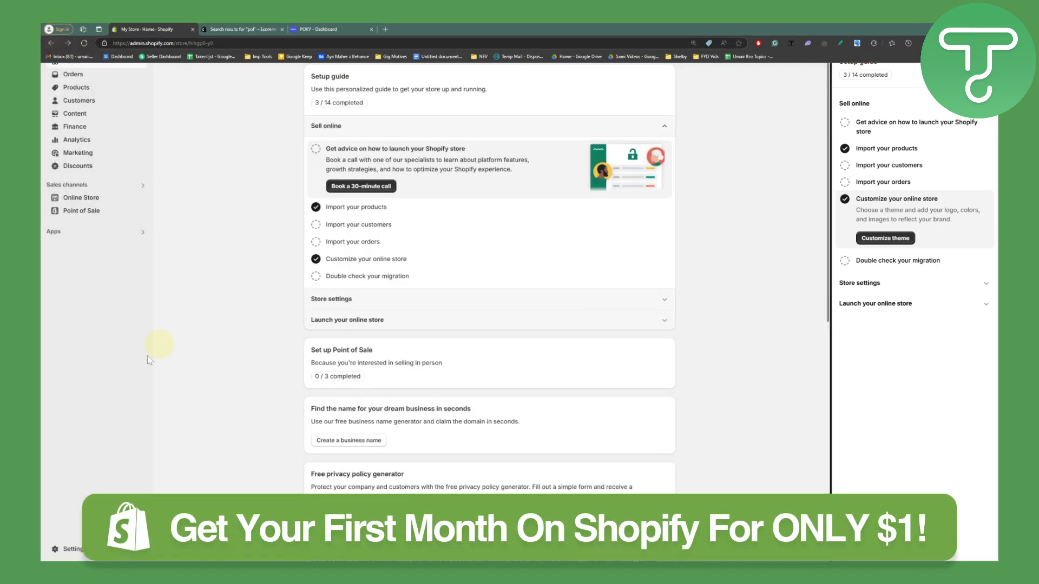
Step: Go to Develop apps under App and sales channel settings and request custom app development
left_click(54, 231)
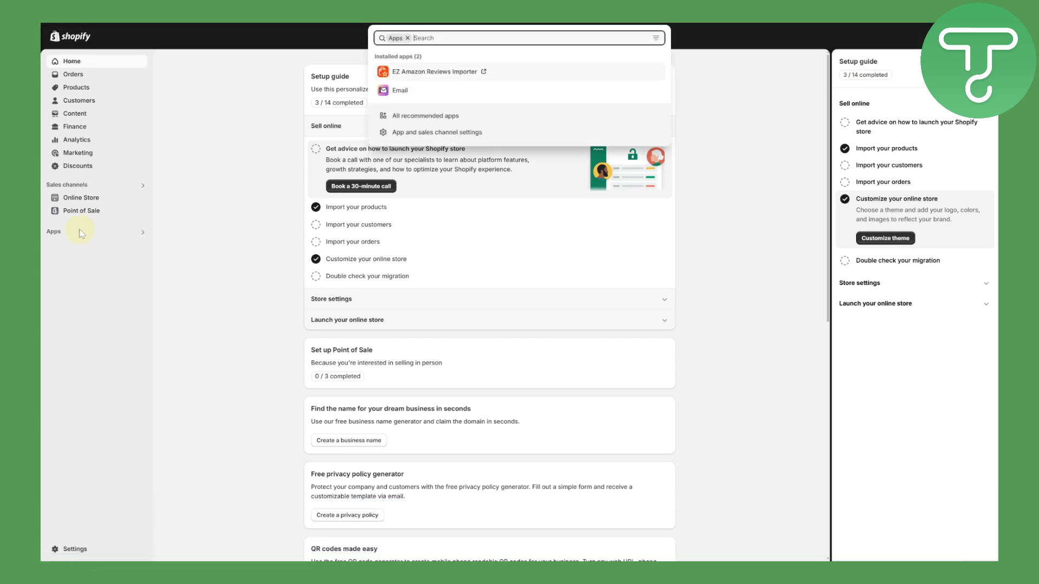
mouse_move(343, 156)
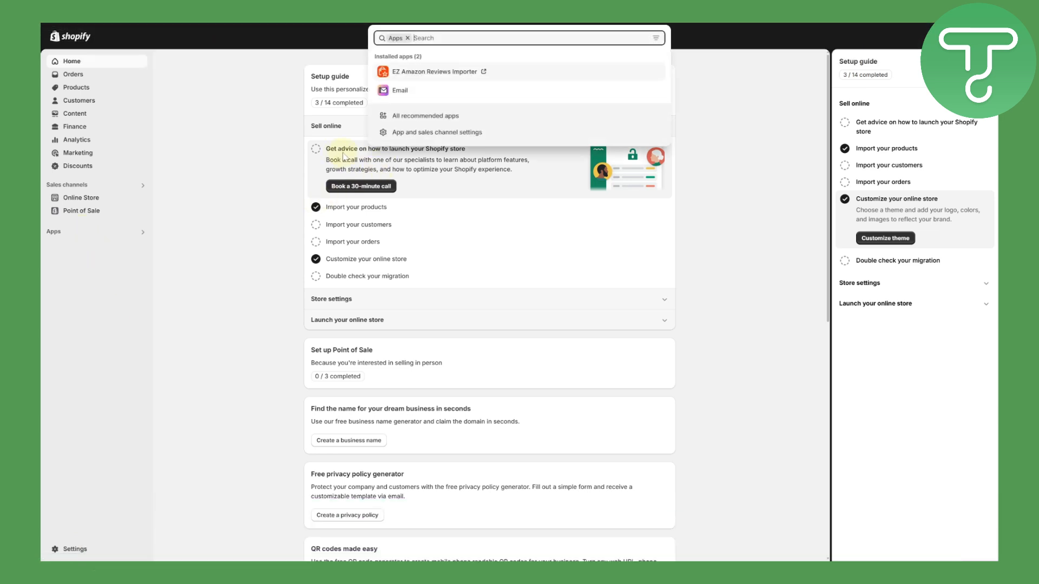
mouse_move(436, 134)
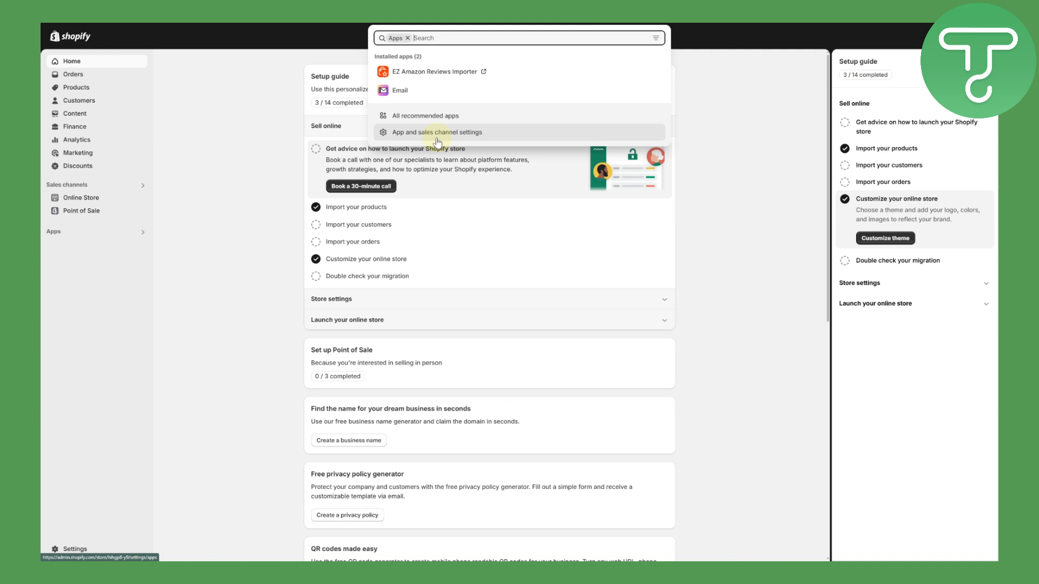
left_click(435, 132)
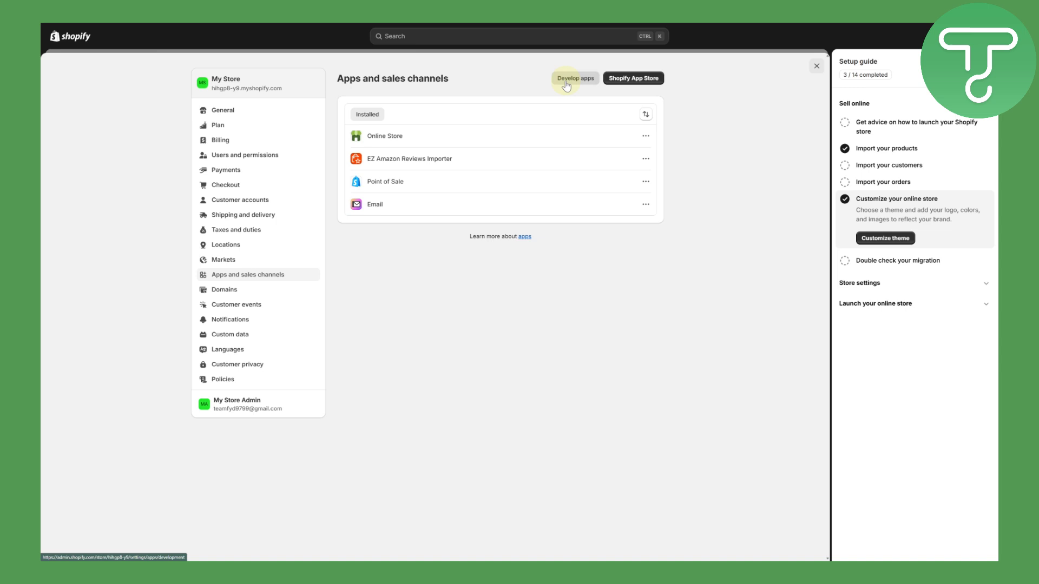
left_click(574, 78)
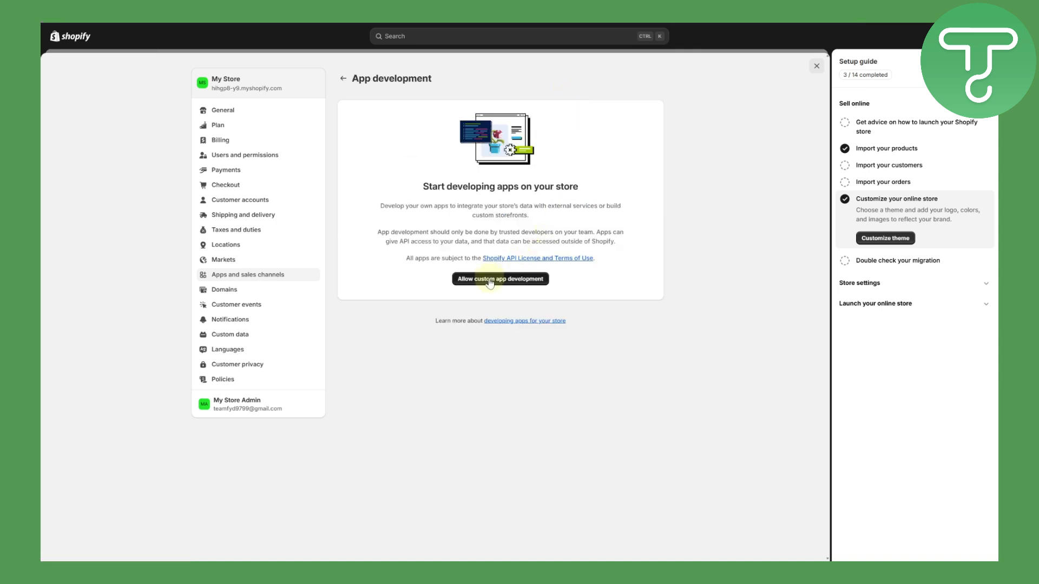
left_click(500, 278)
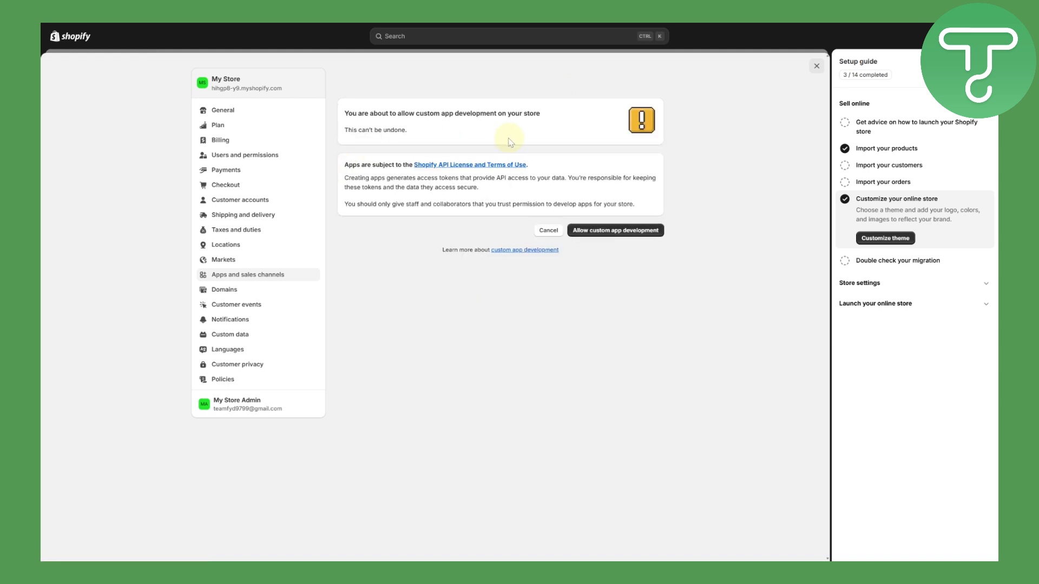
mouse_move(573, 186)
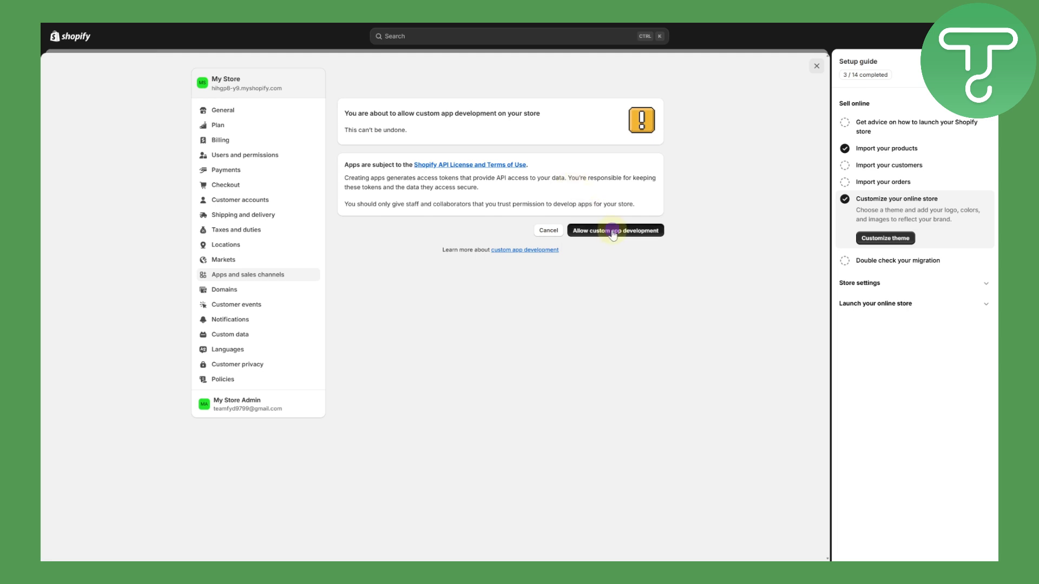
Step: Confirm allowing custom app development and begin creating a new app
left_click(614, 230)
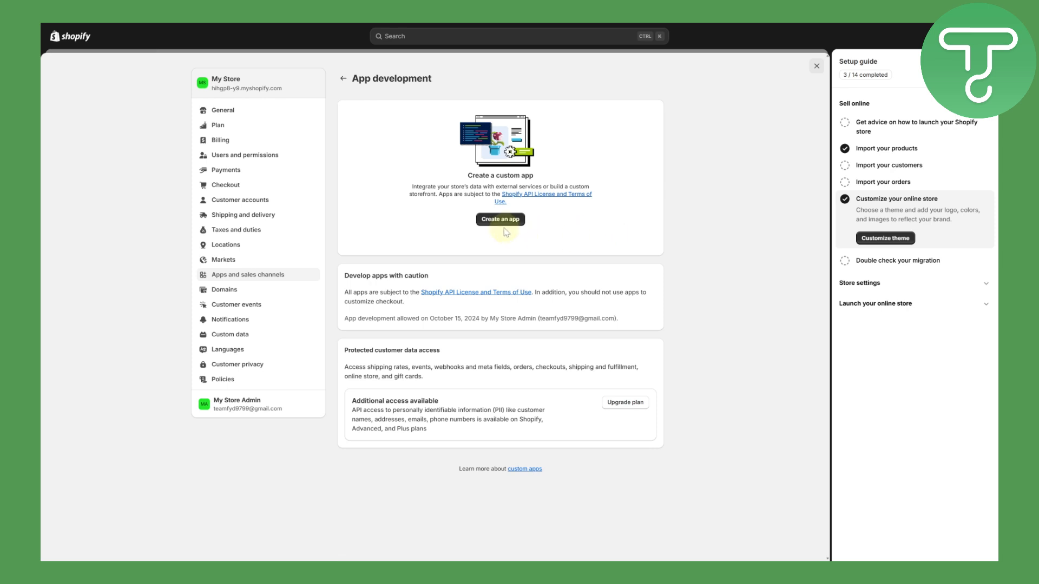
left_click(500, 219)
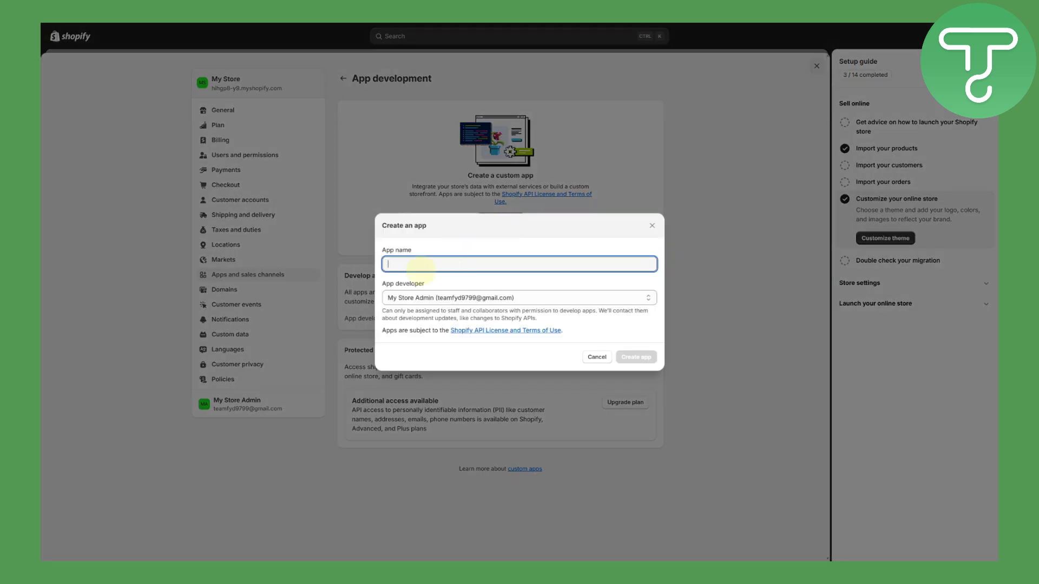
mouse_move(920, 437)
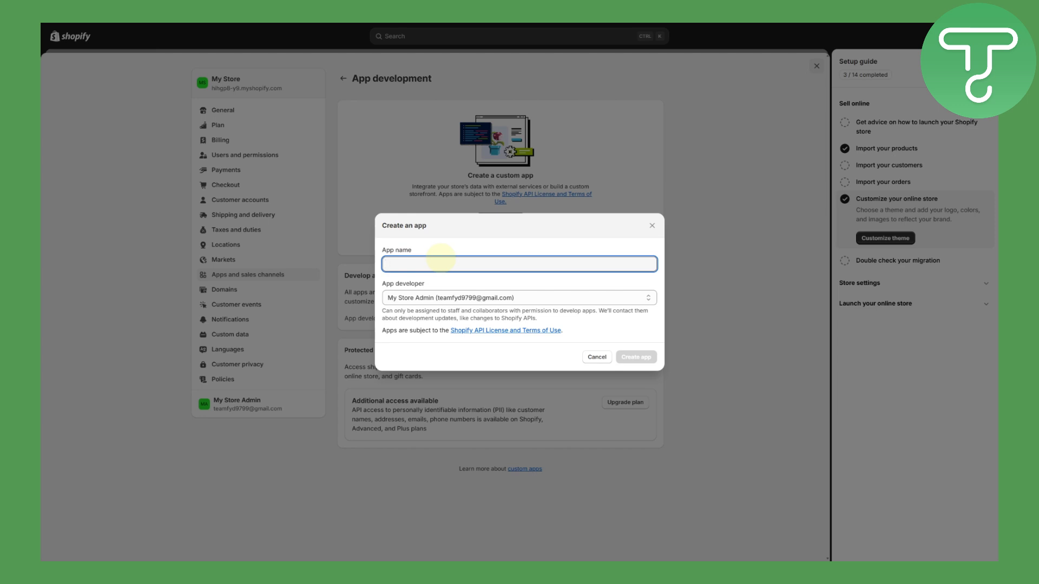
Step: Create the custom app and browse its unselected Admin API access scopes
left_click(635, 357)
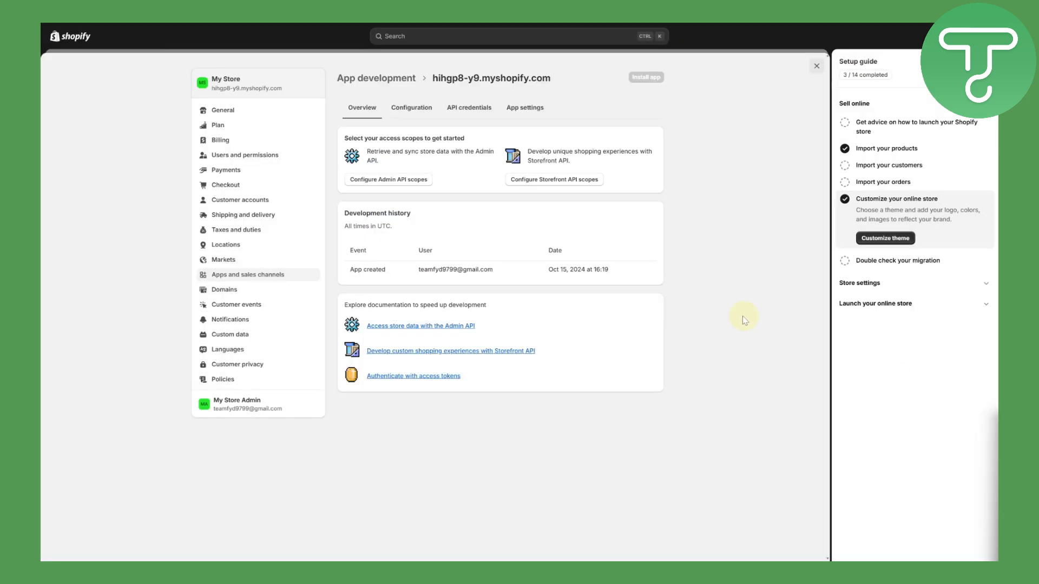
mouse_move(381, 181)
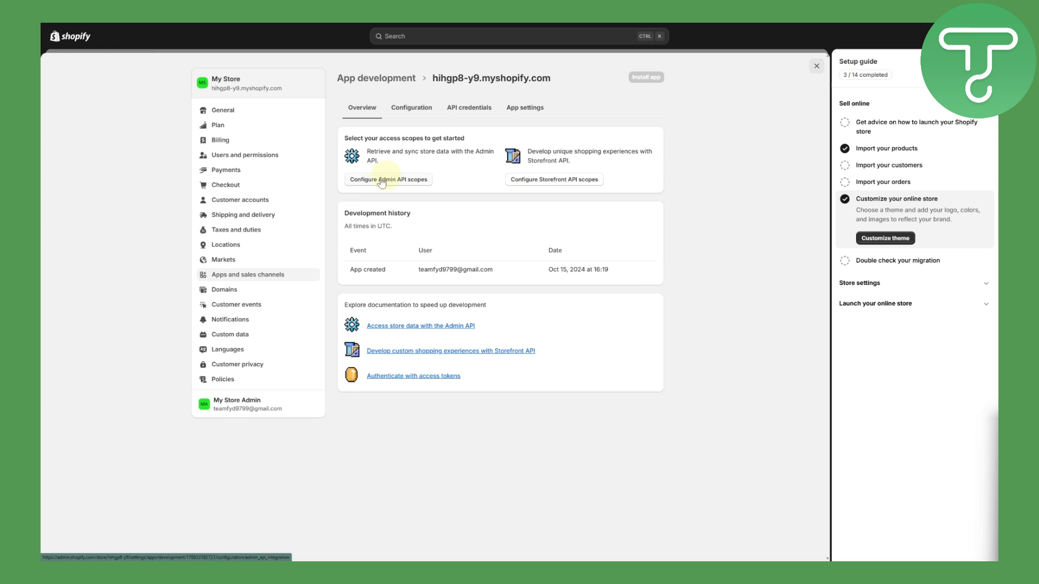
mouse_move(378, 184)
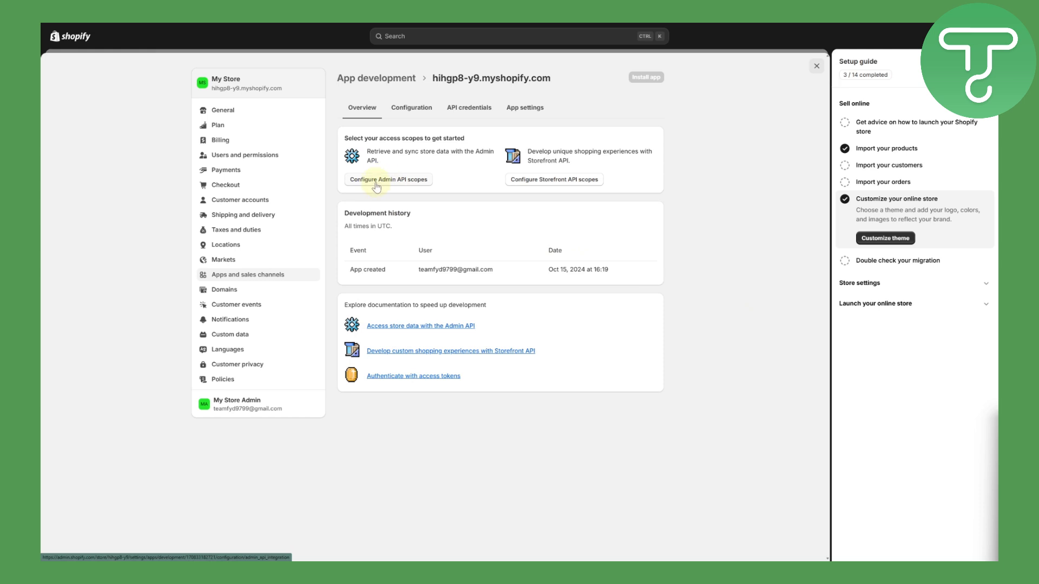
left_click(388, 179)
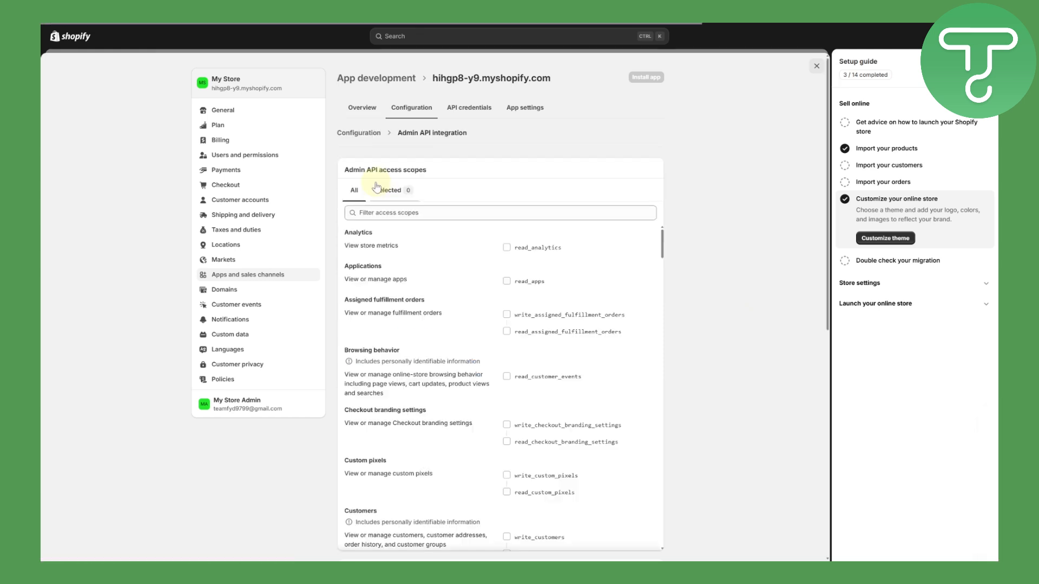
scroll("down", 3)
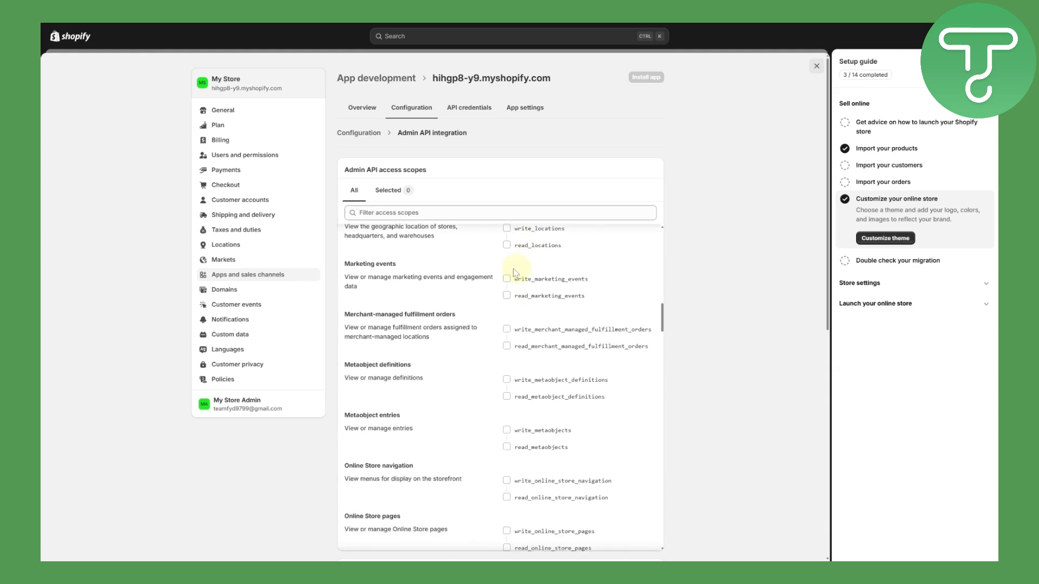
scroll("up", 3)
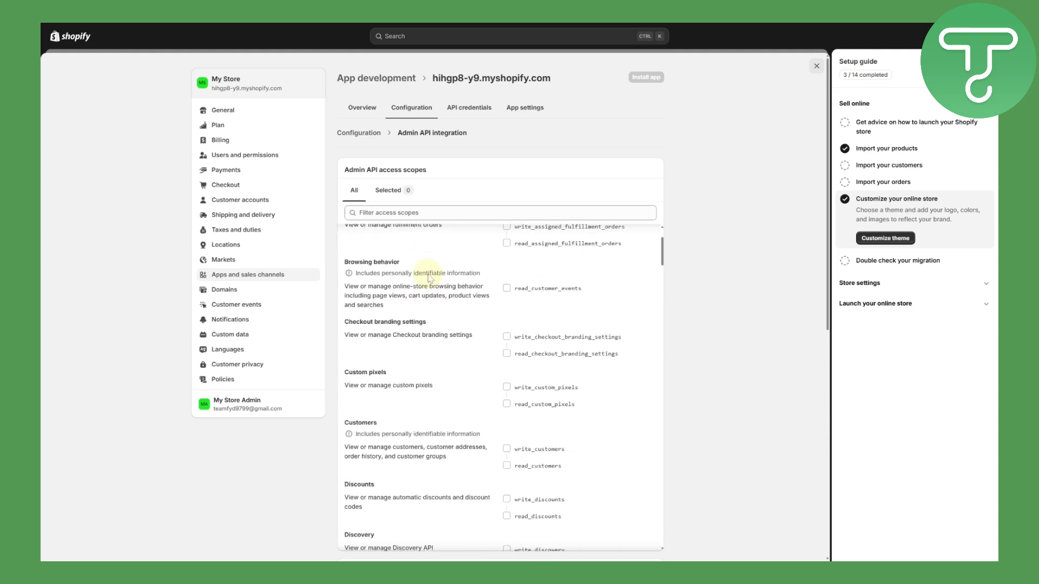
Step: Filter scopes by 'product', grant product write access, and save the eight scopes
left_click(500, 213)
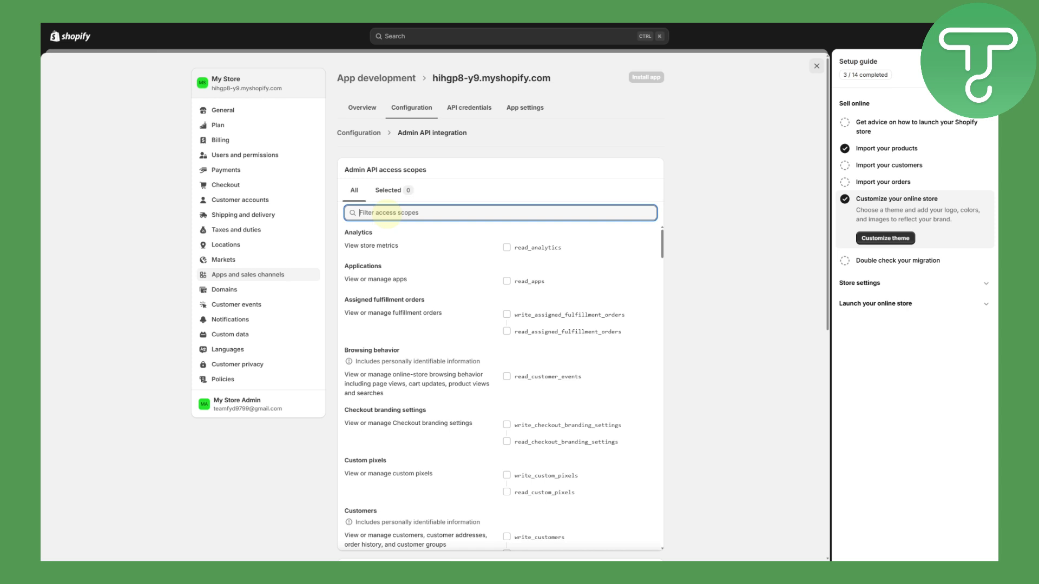
type("produ")
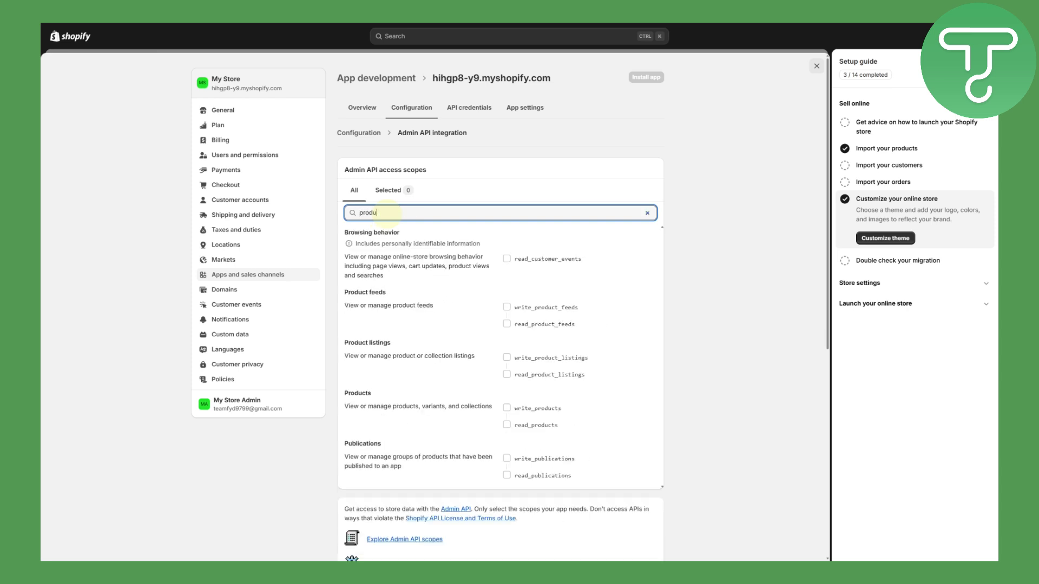
type("ct")
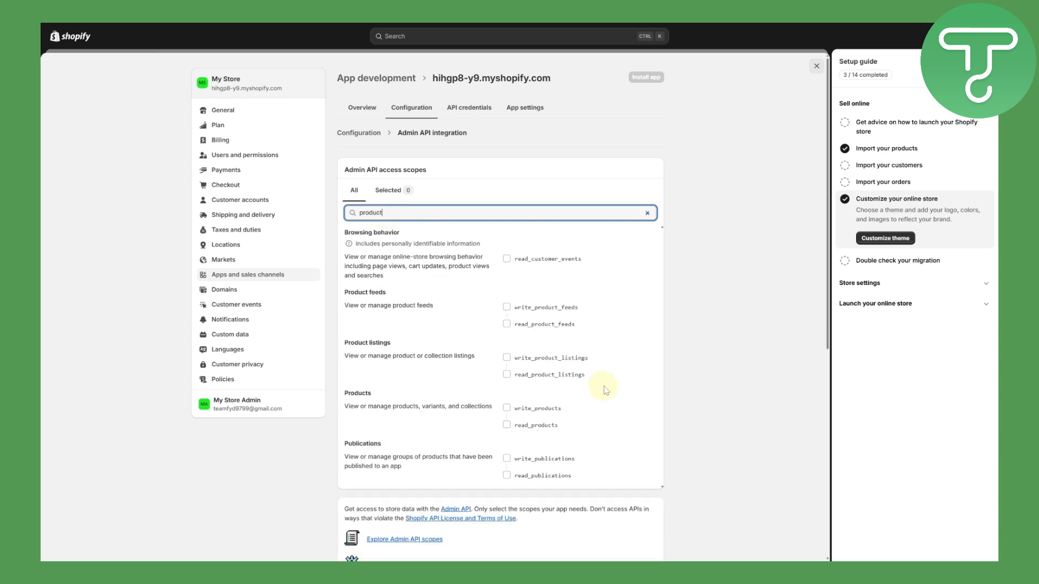
mouse_move(496, 271)
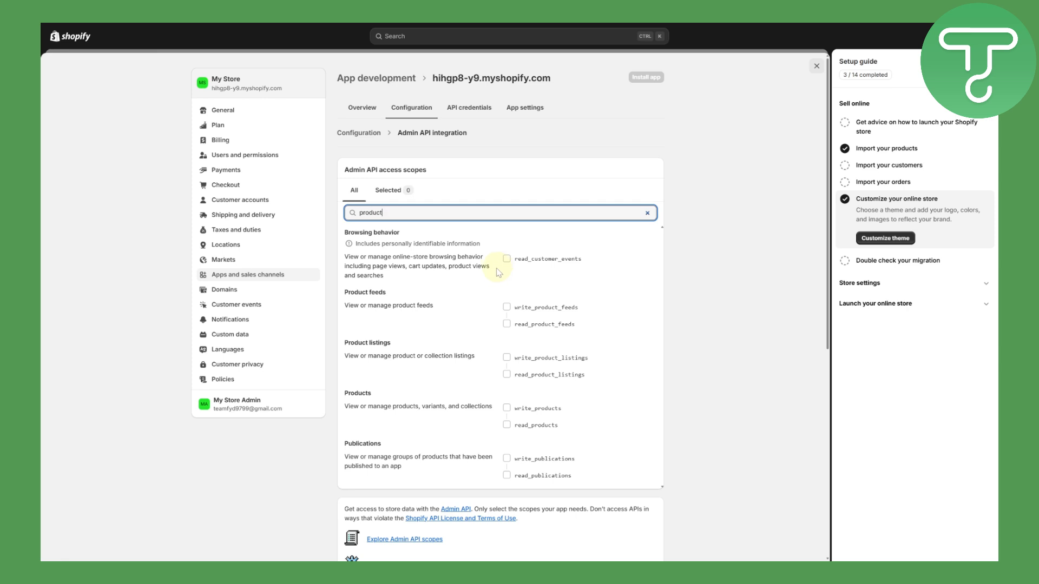
mouse_move(397, 299)
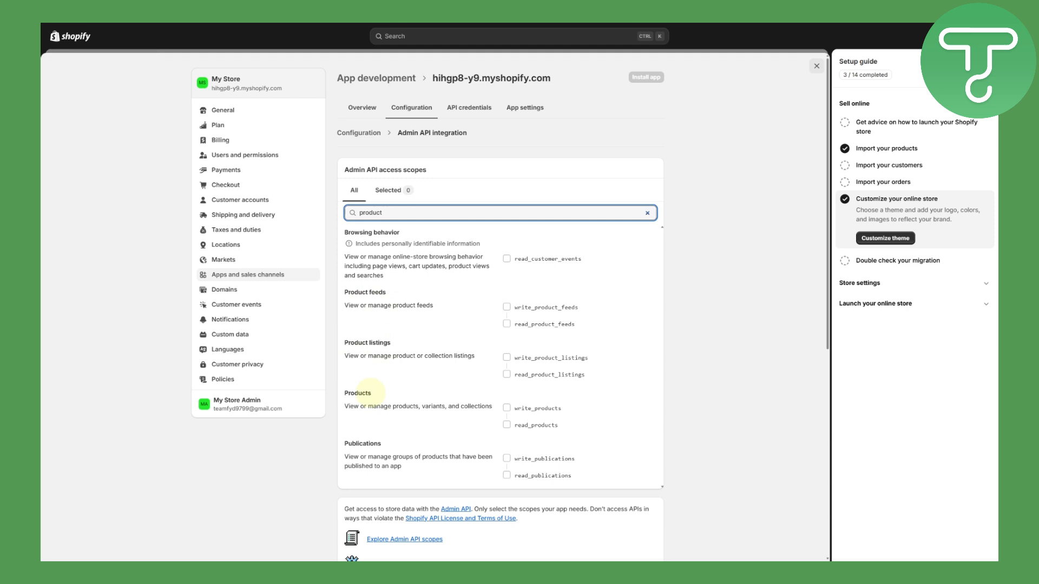
mouse_move(508, 312)
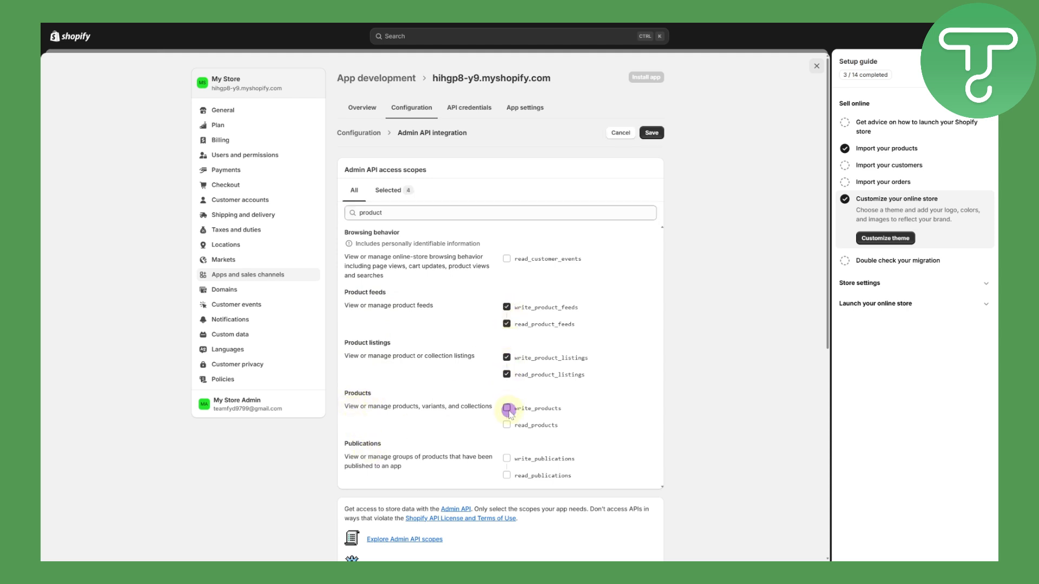
left_click(507, 408)
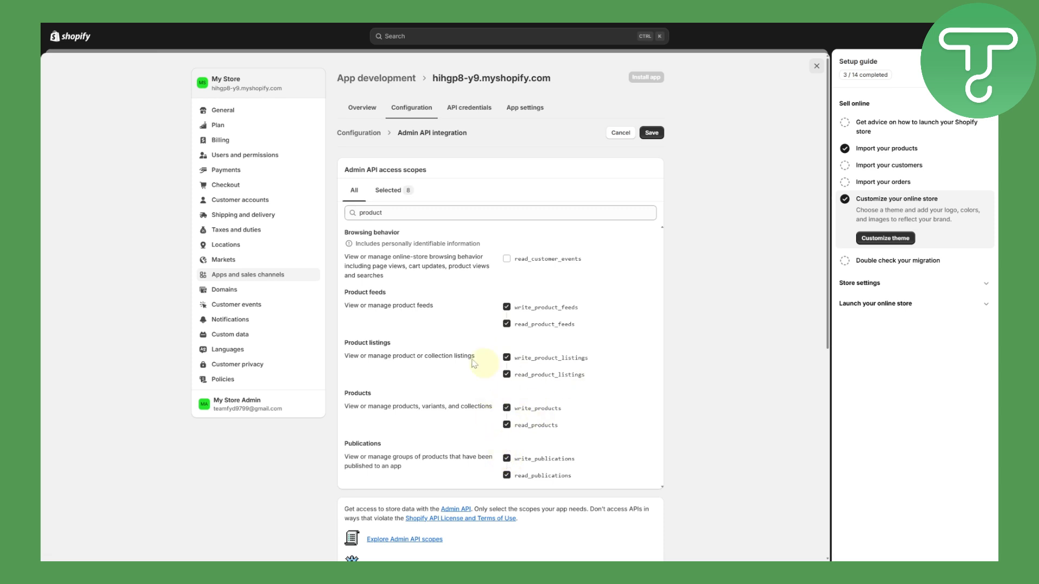
mouse_move(428, 287)
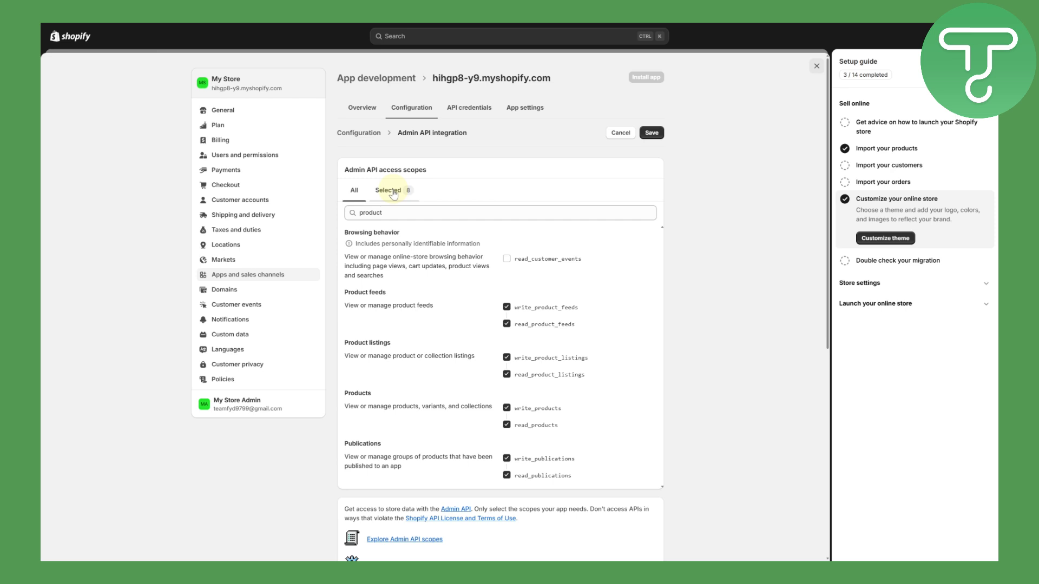
left_click(650, 132)
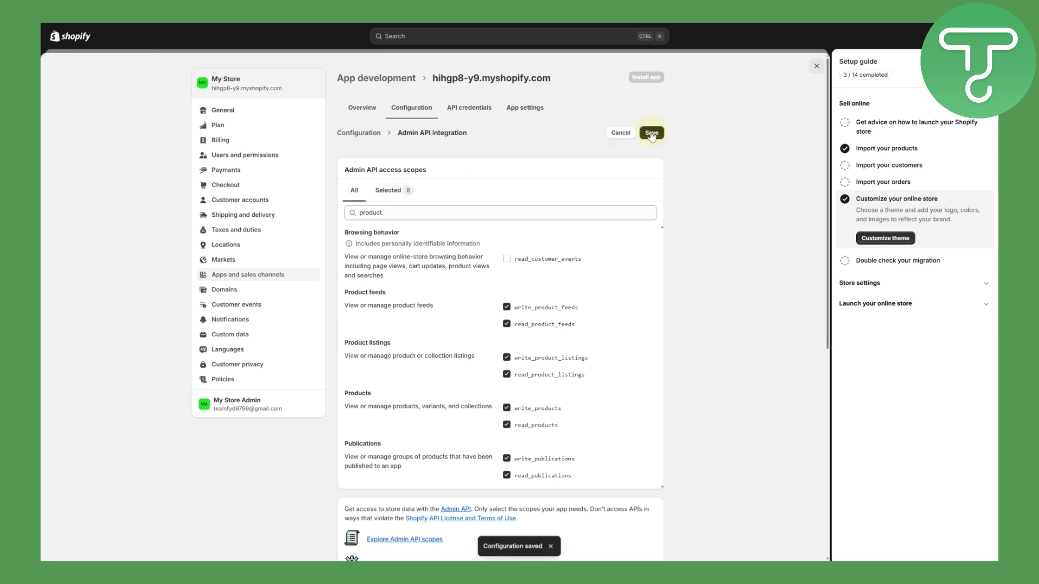
left_click(652, 132)
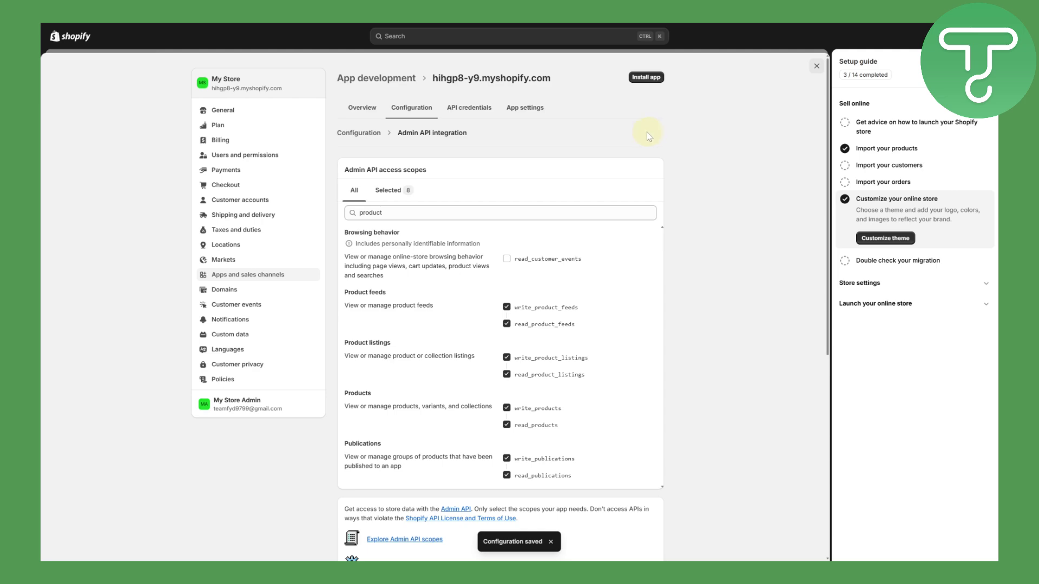
mouse_move(652, 109)
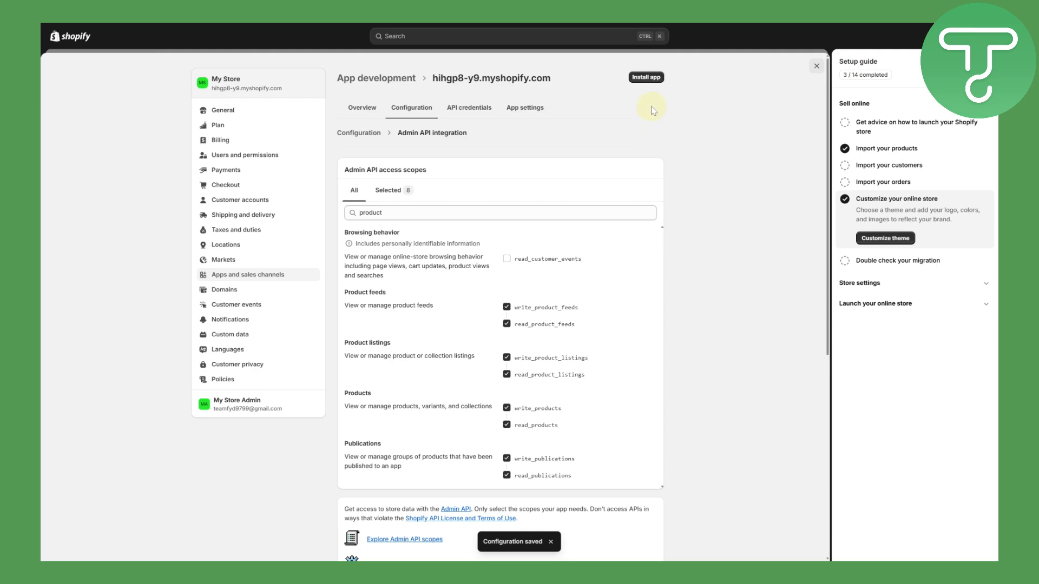
Step: Install the custom app on My Store and confirm the installation
left_click(644, 77)
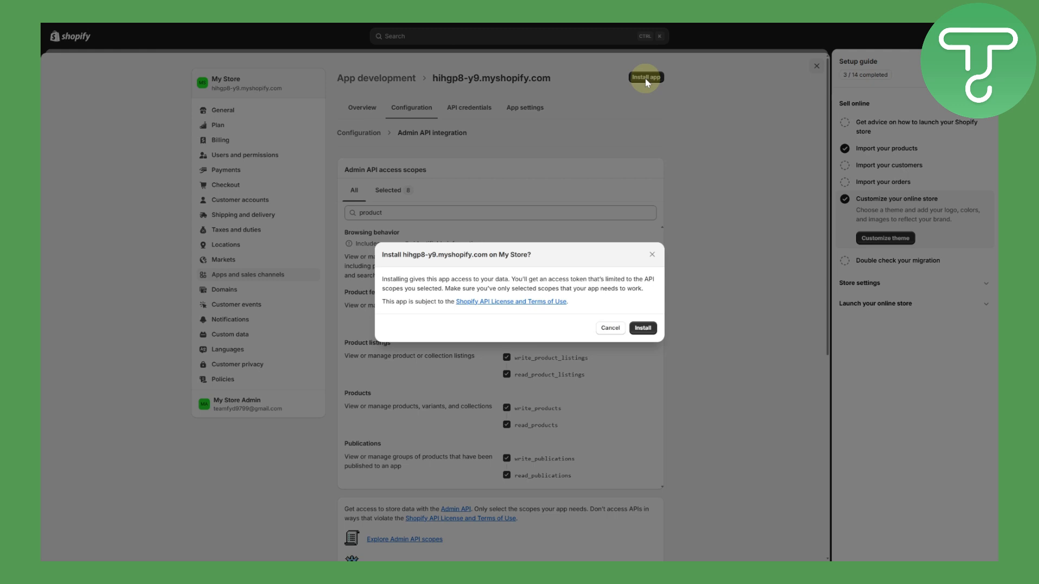
mouse_move(416, 274)
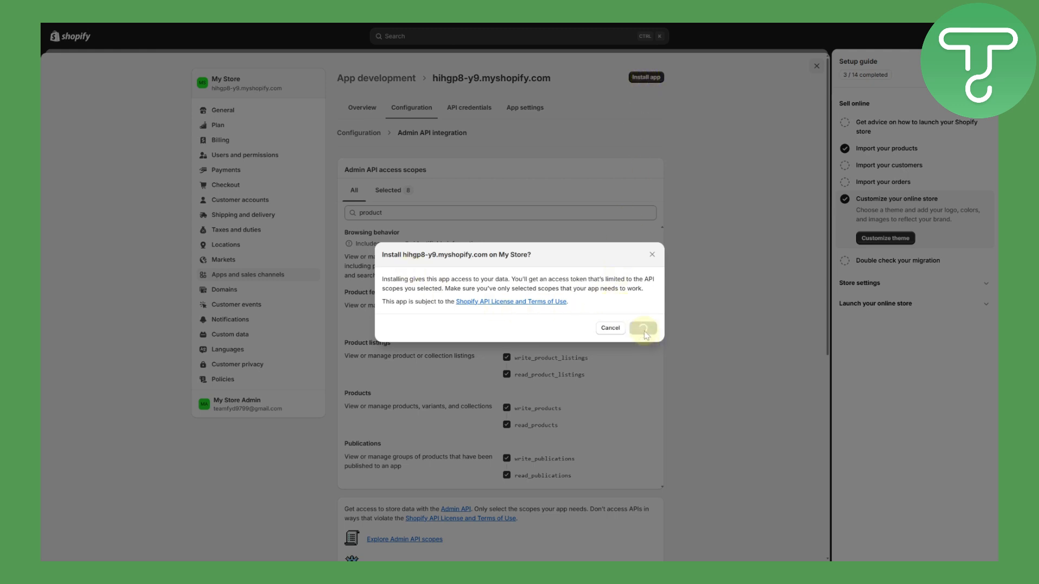
left_click(642, 328)
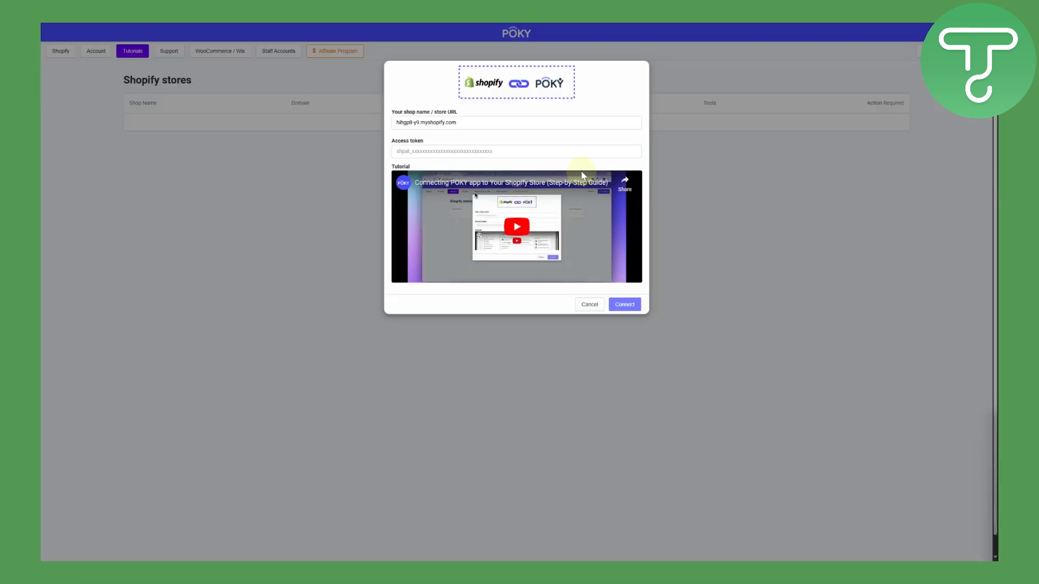
Step: Paste the shpat_ access token into POKY and connect the Shopify store
left_click(516, 151)
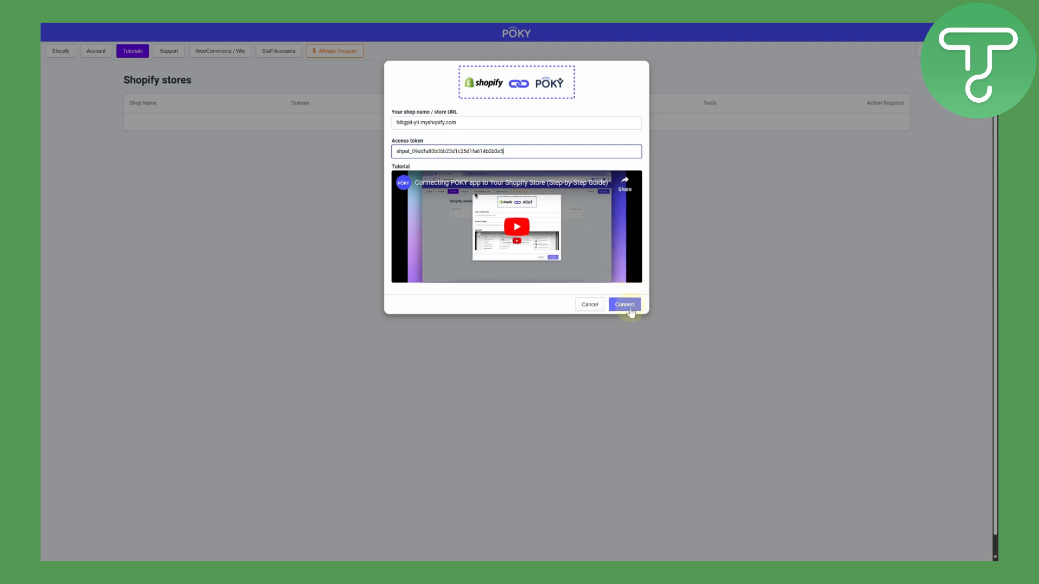
left_click(623, 304)
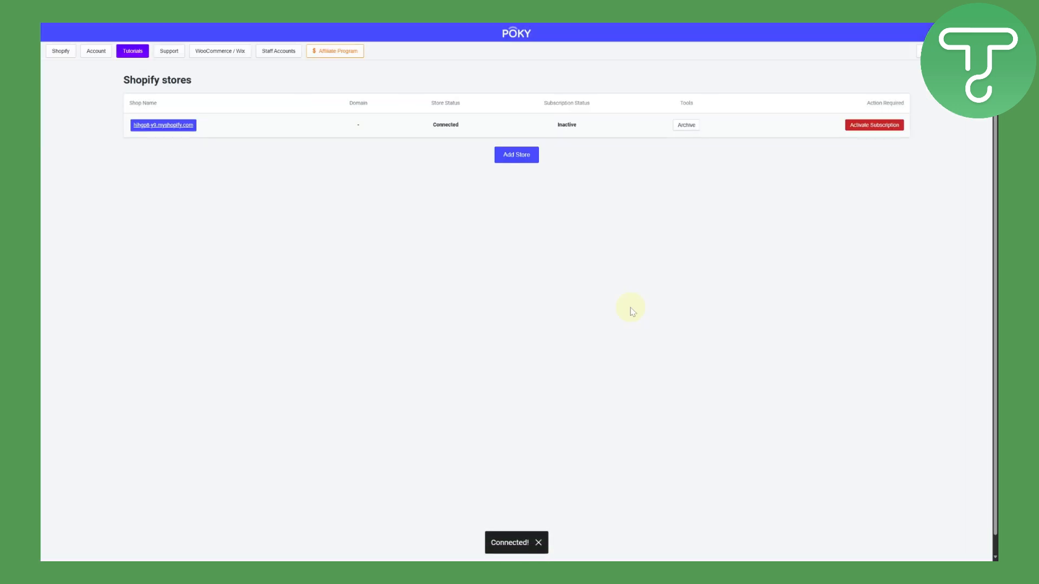
mouse_move(525, 433)
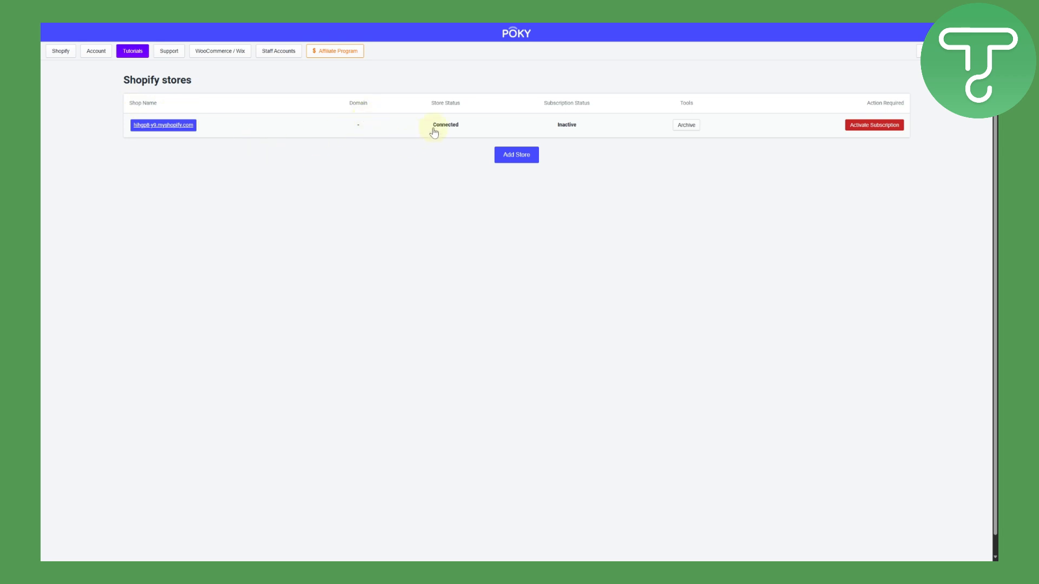
mouse_move(575, 122)
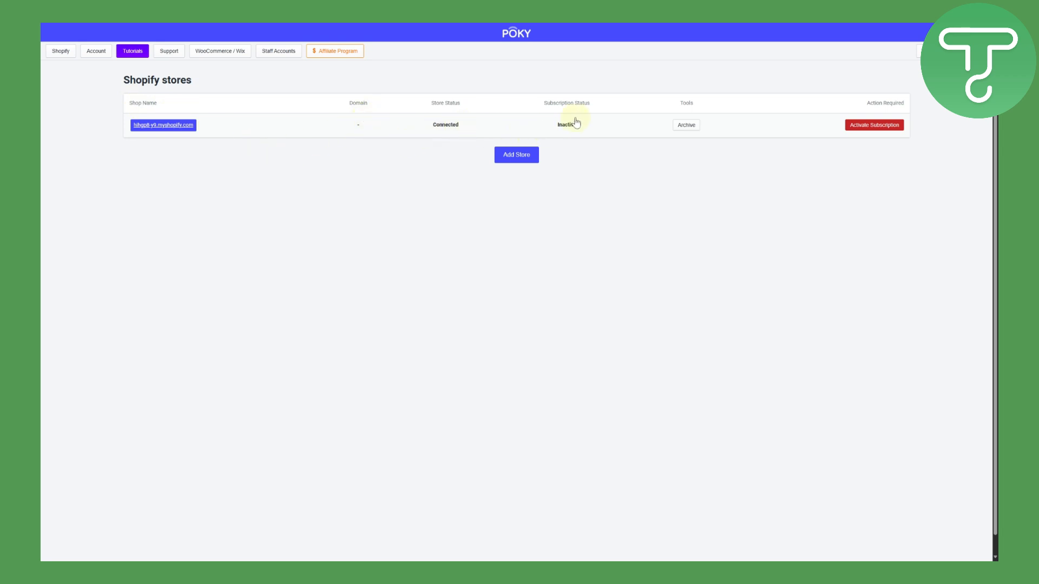
mouse_move(904, 117)
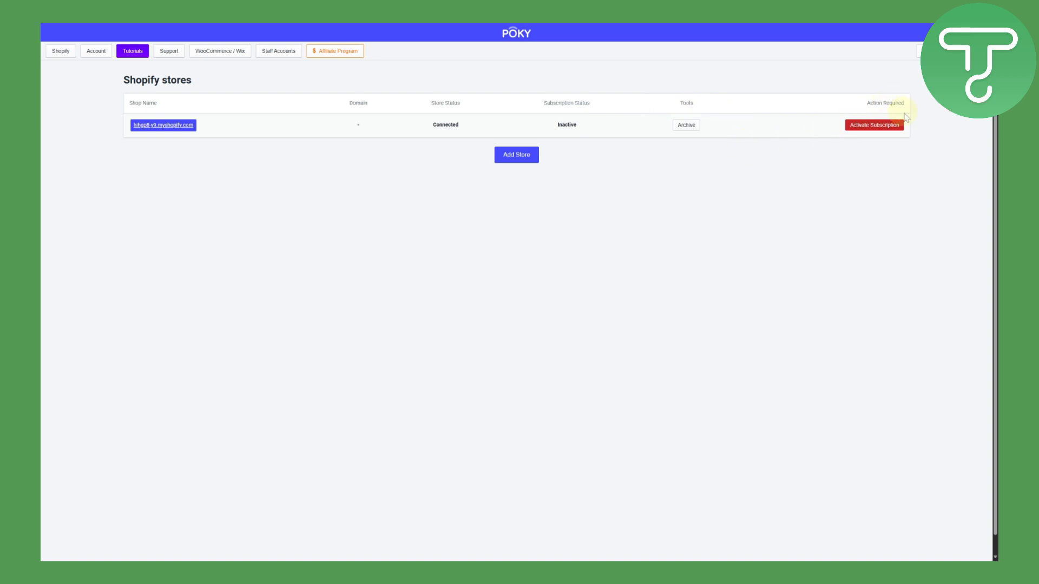
mouse_move(427, 159)
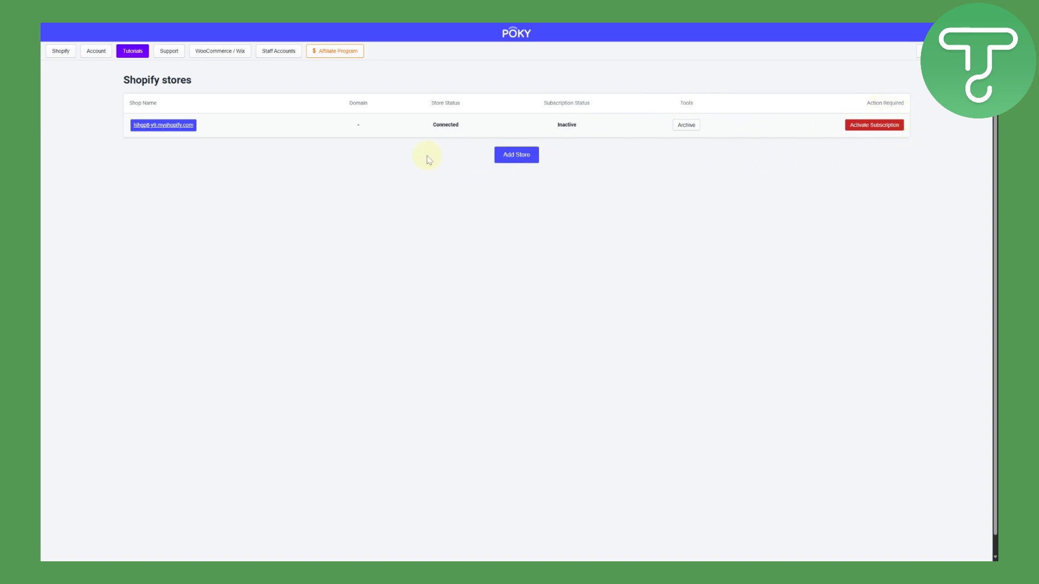
mouse_move(334, 152)
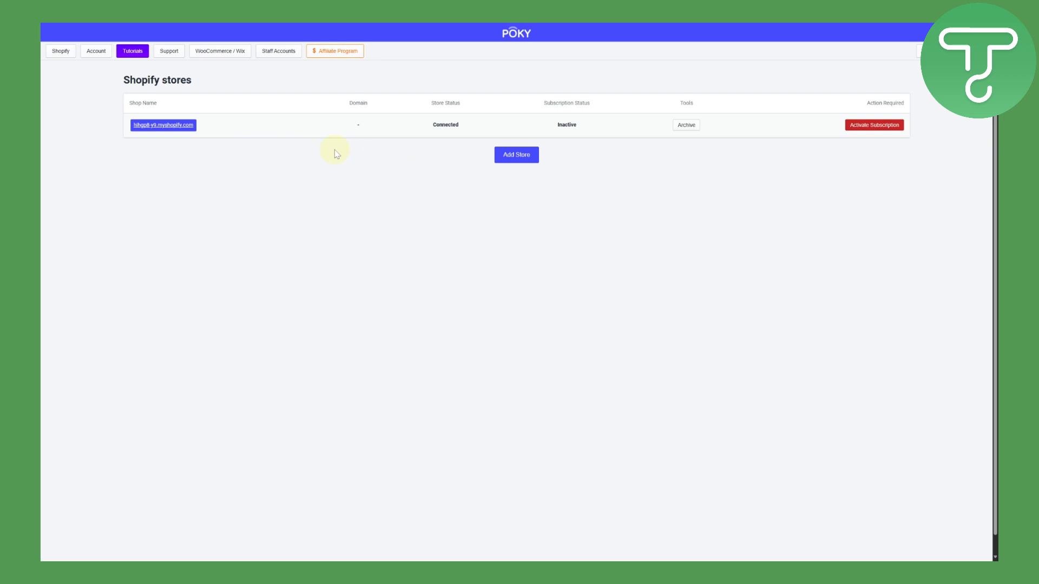
mouse_move(678, 263)
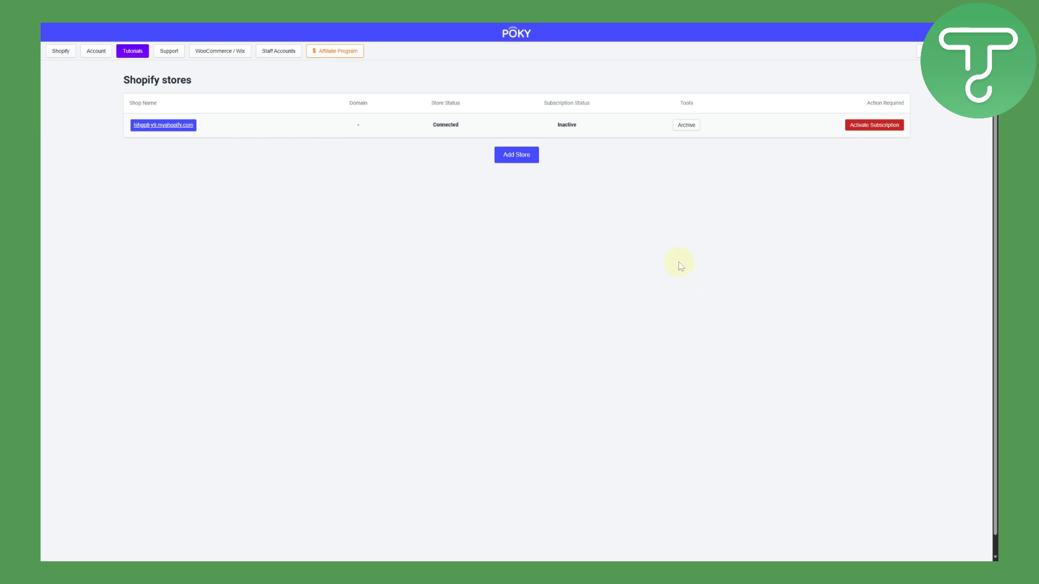
mouse_move(60, 51)
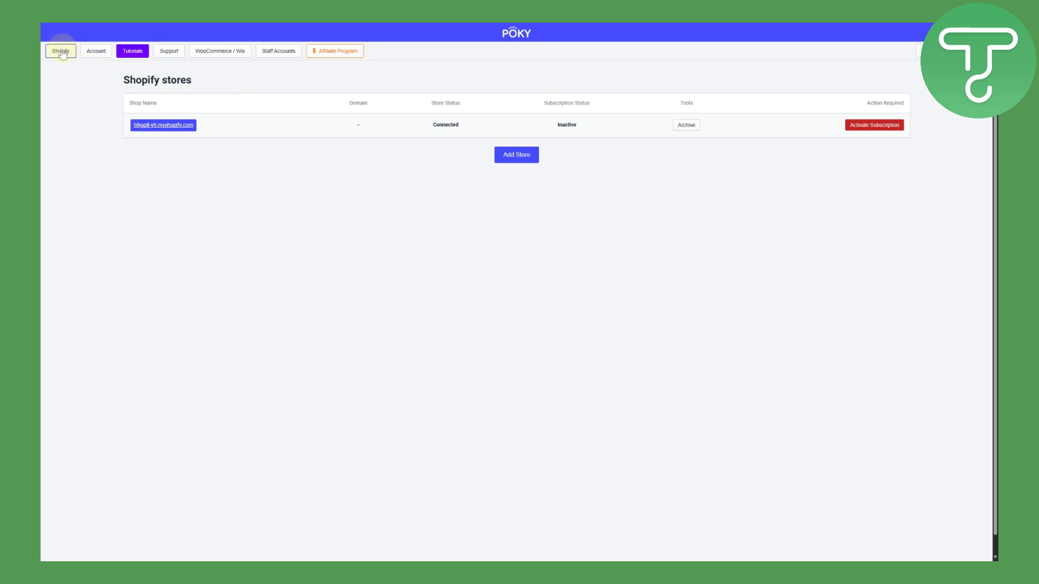
mouse_move(335, 51)
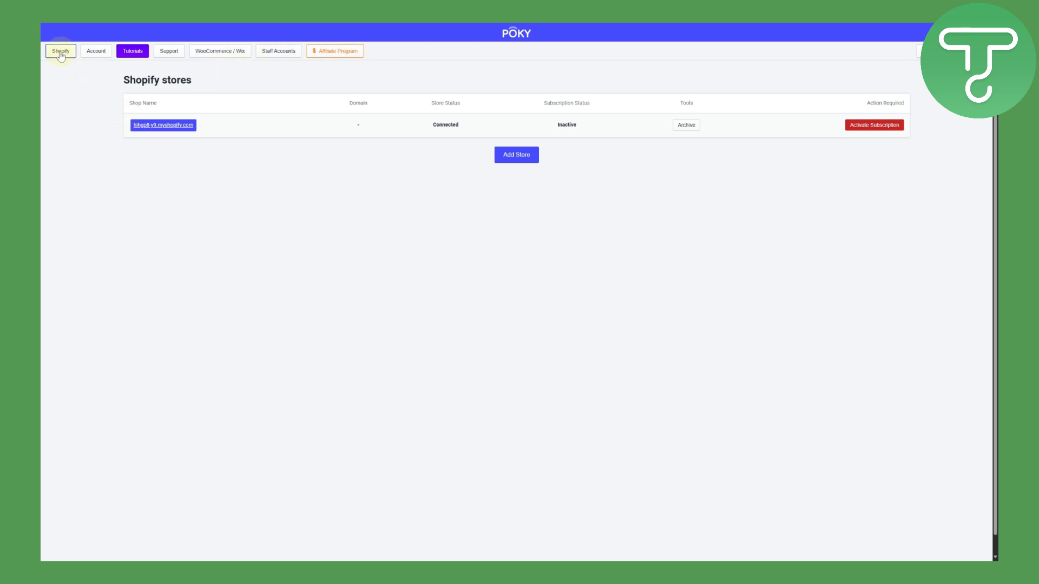
Step: View POKY's account page, return to the stores list, then go back to Shopify admin
left_click(96, 51)
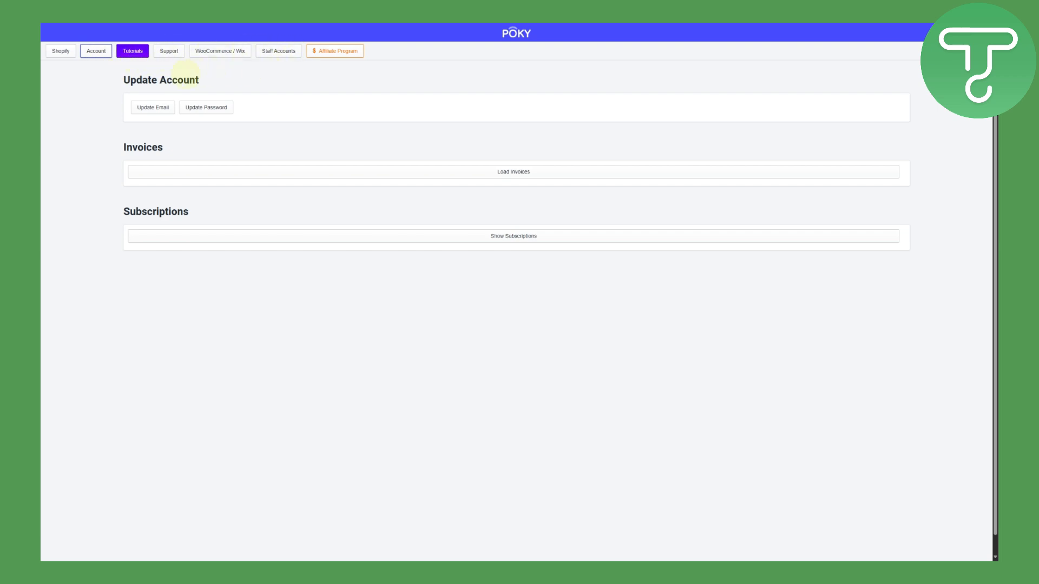
left_click(60, 50)
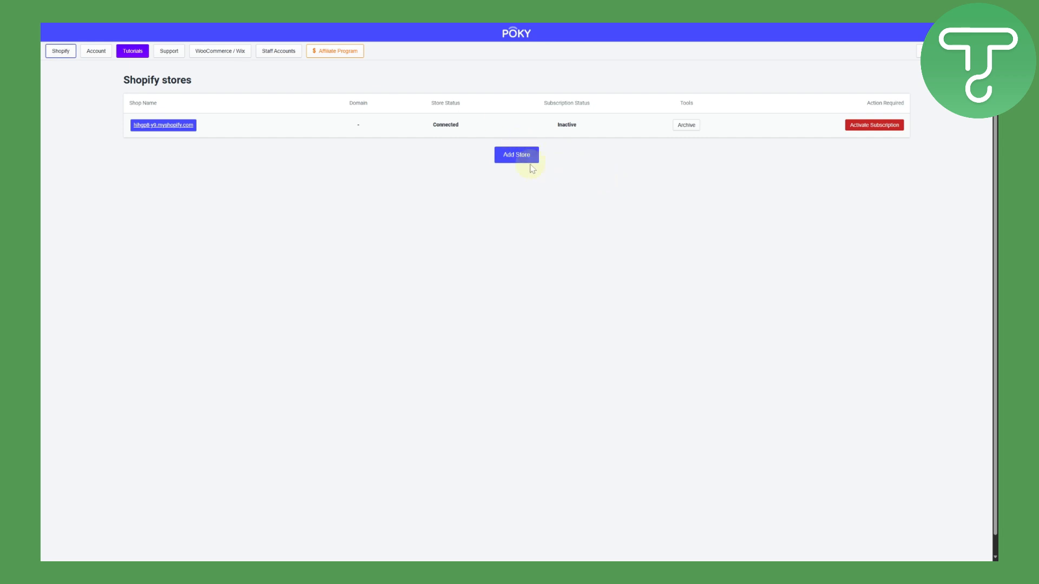
left_click(162, 125)
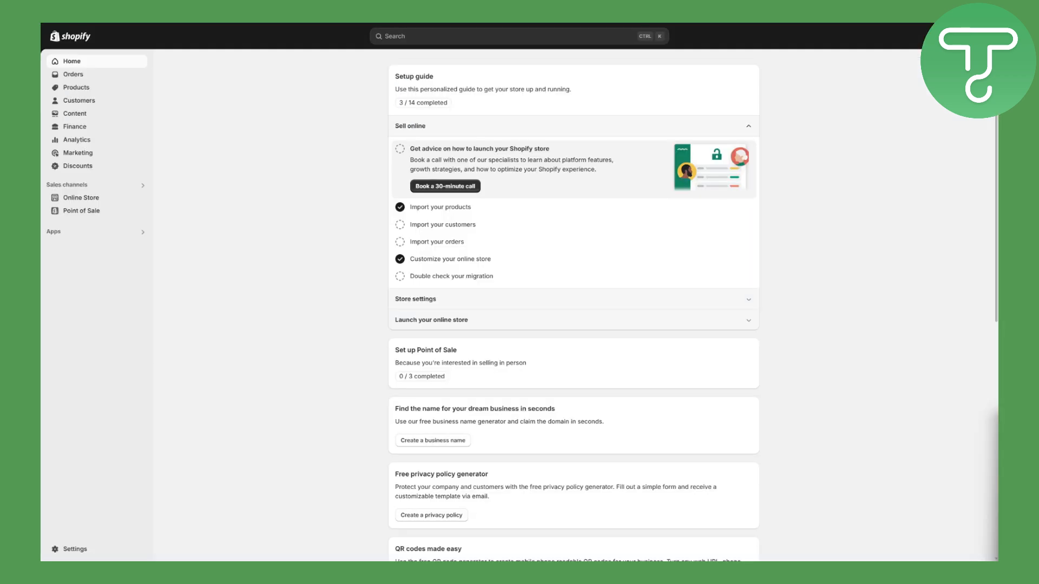
mouse_move(119, 155)
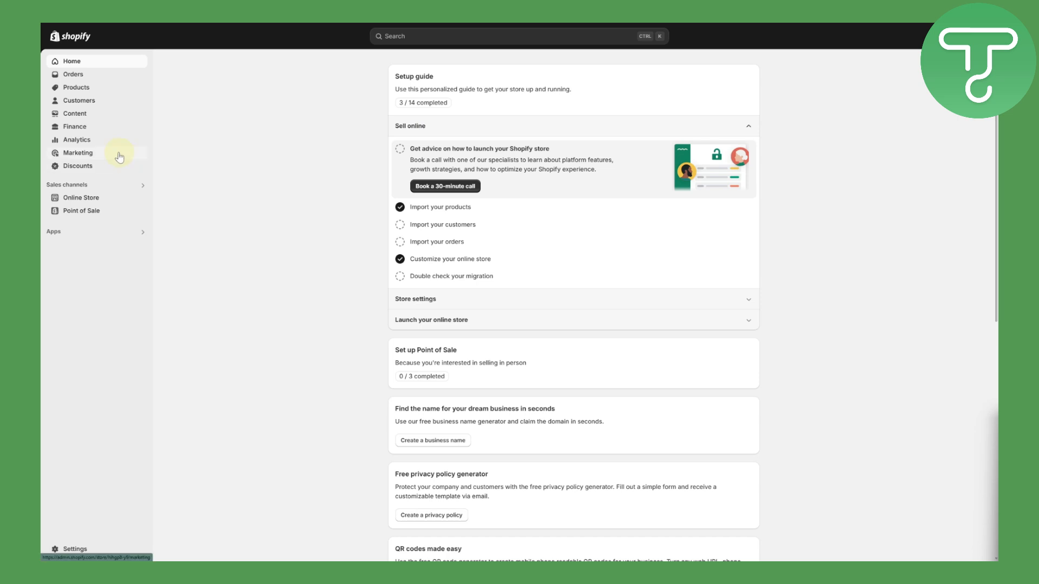
Step: Show the Shopify Products list with the gaming chair, mouse and keyboard
left_click(76, 86)
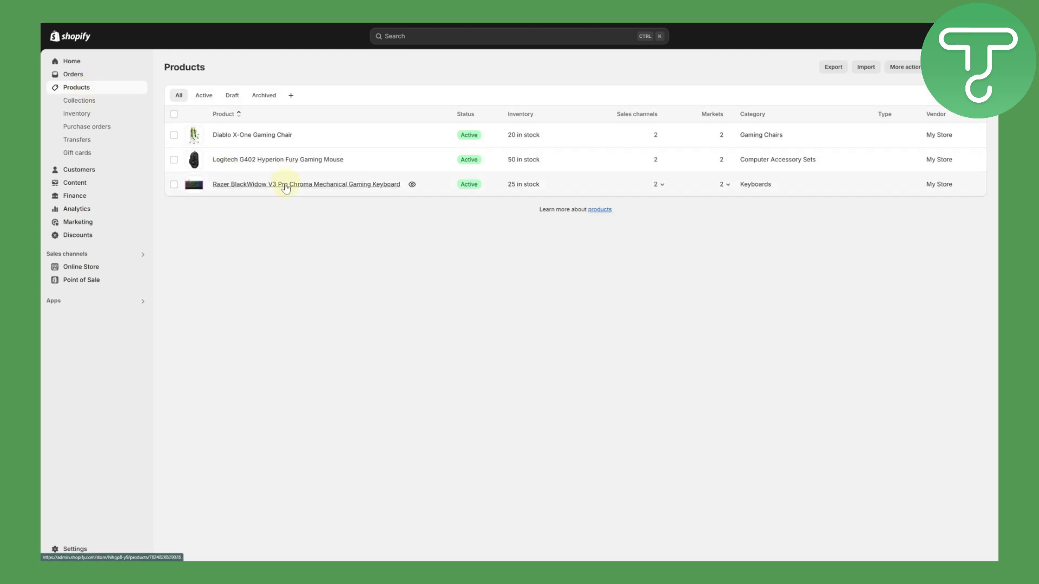
mouse_move(555, 97)
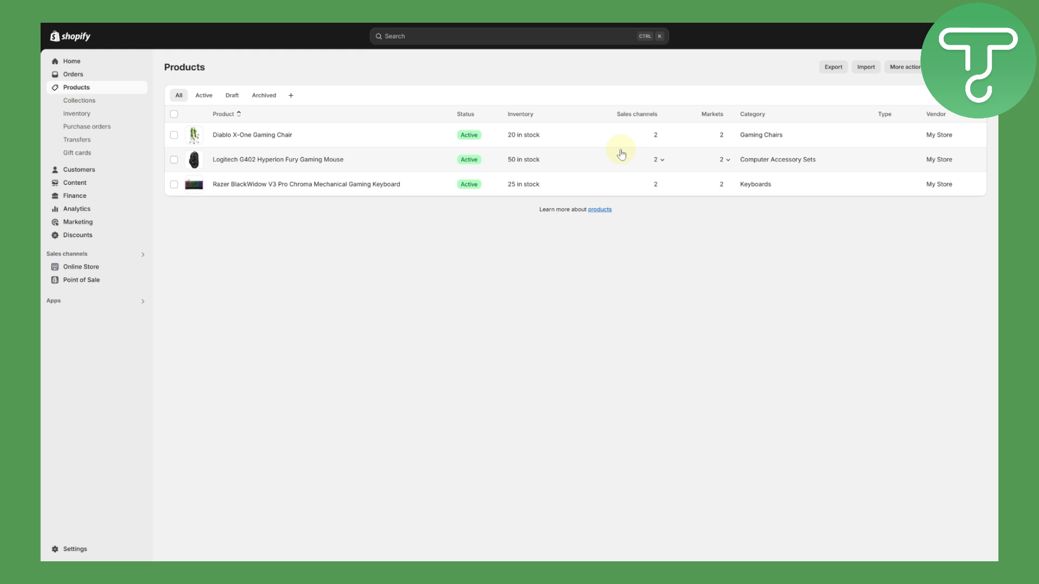
mouse_move(465, 28)
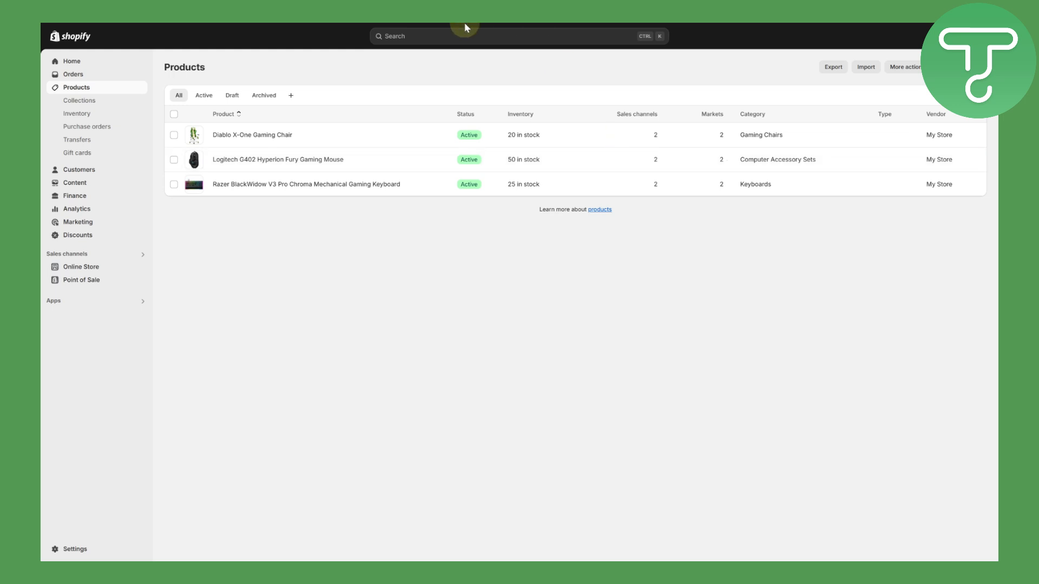
Step: View the Amazon gaming-cap listing, then bring up POKY's $2.95/month checkout
left_click(328, 29)
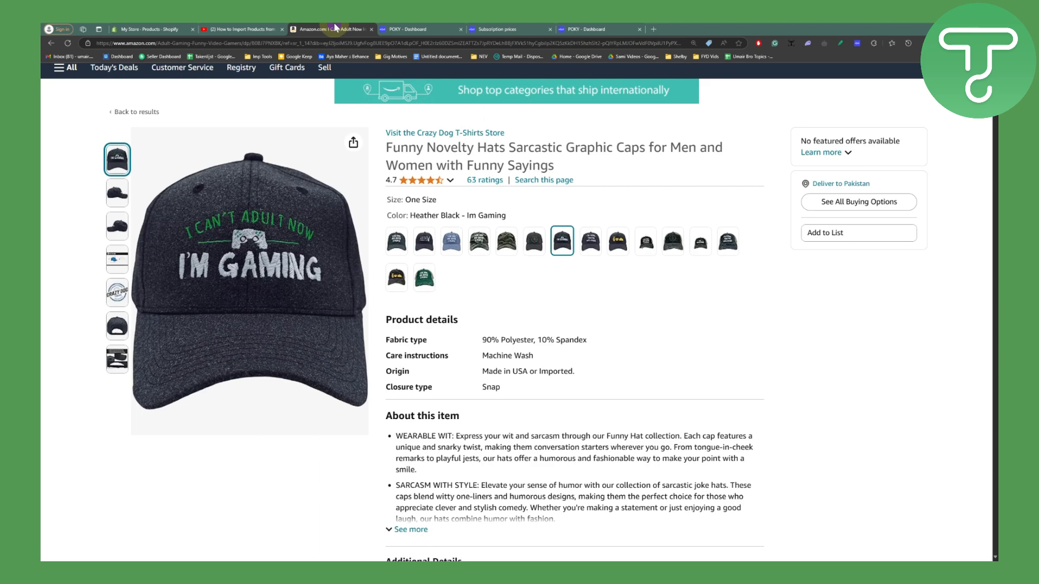
mouse_move(877, 366)
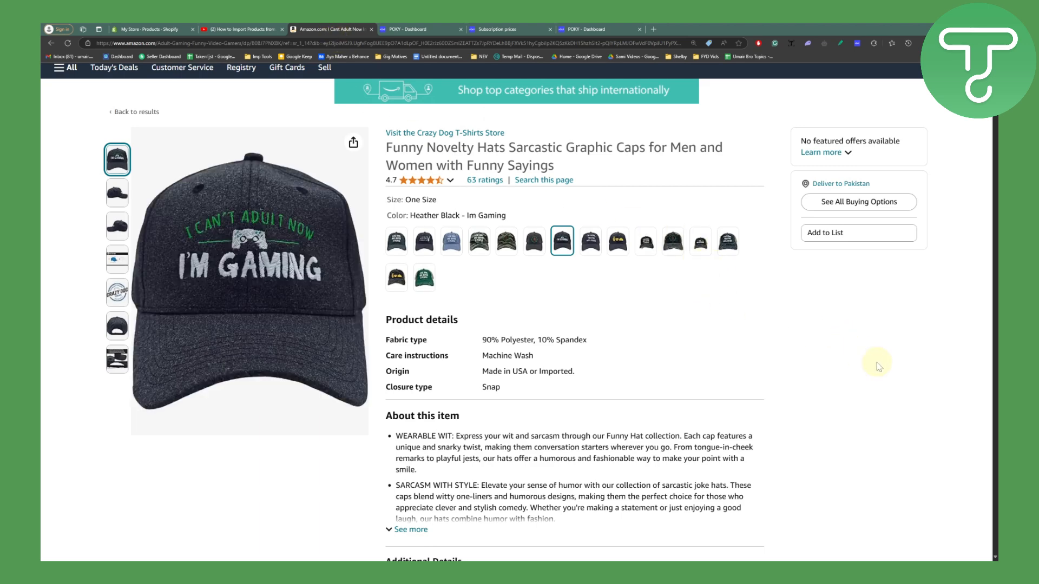
mouse_move(909, 423)
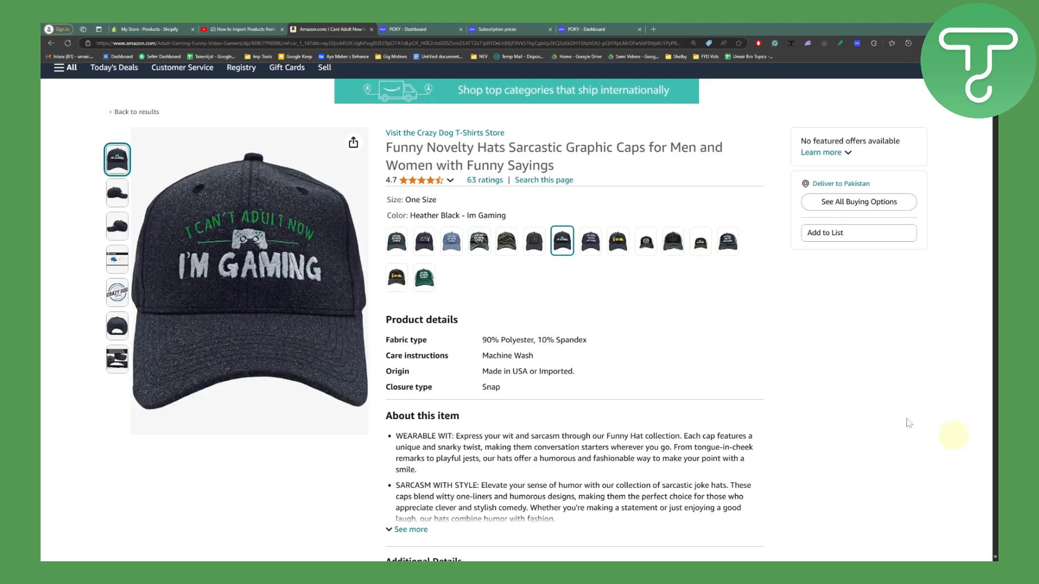
scroll("down", 3)
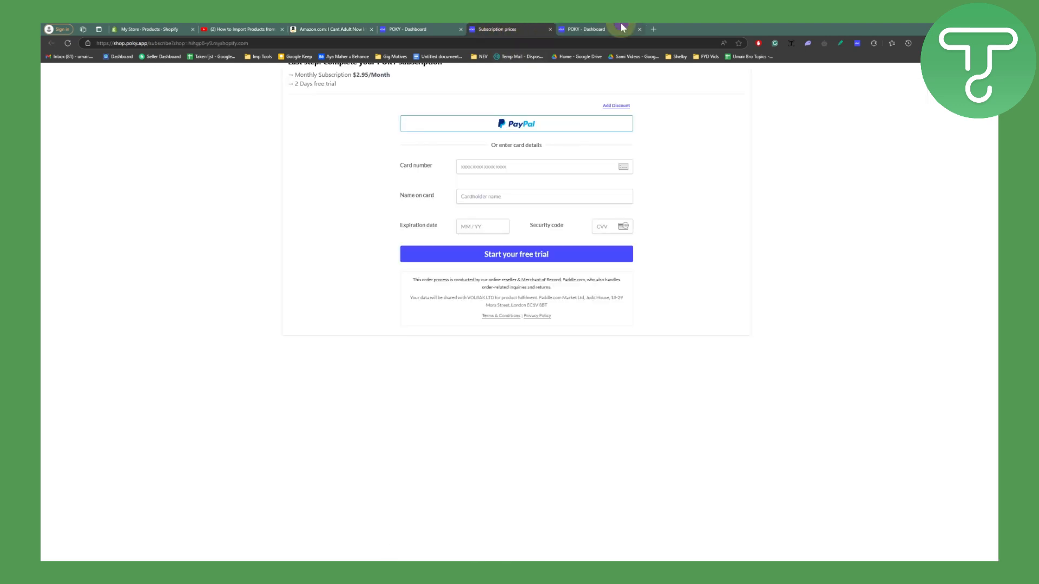
Step: Check POKY's inactive subscription and checkout form, then return to the Amazon cap listing
left_click(583, 29)
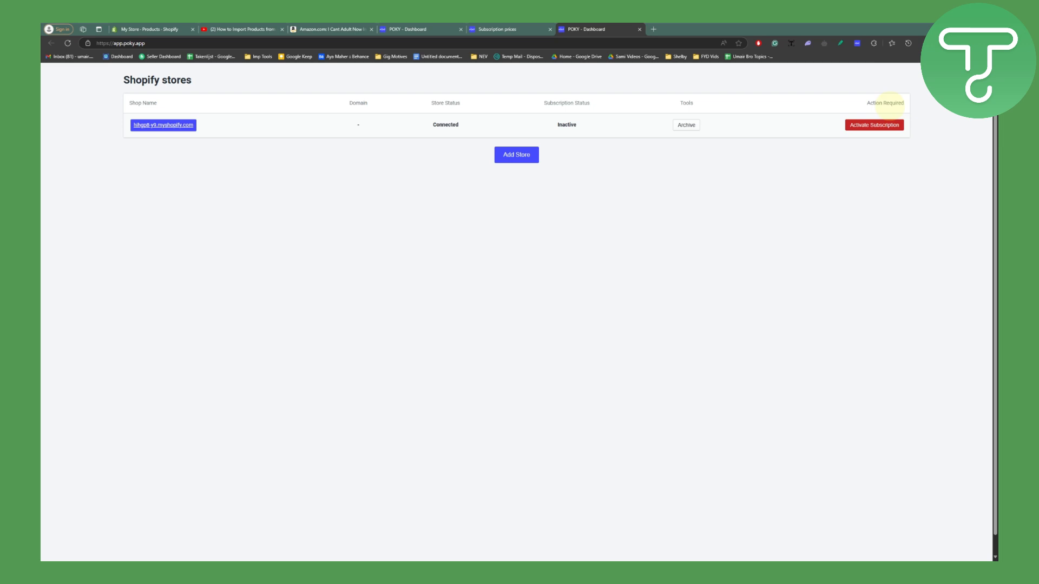
left_click(874, 125)
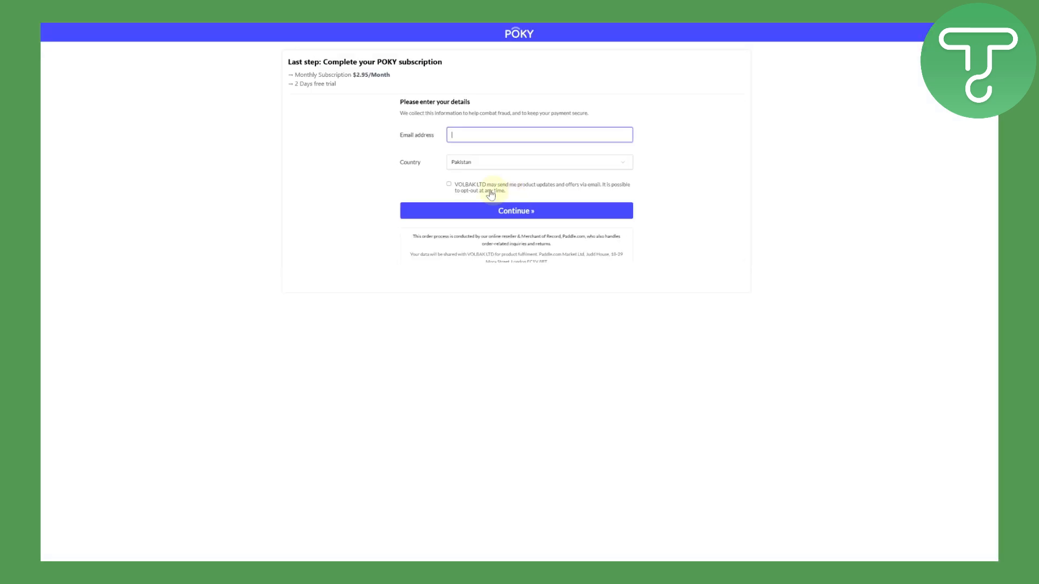
mouse_move(455, 362)
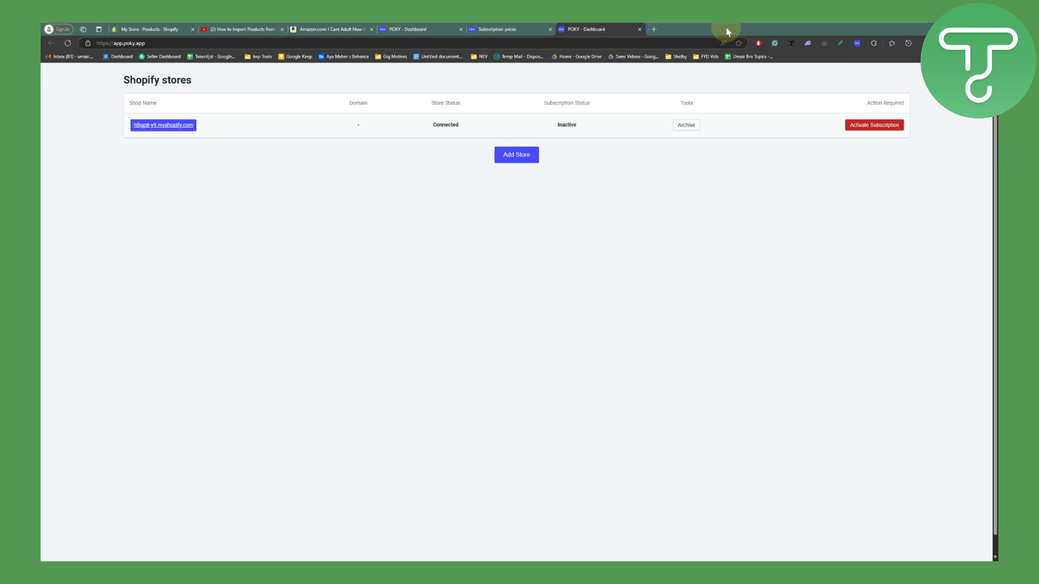
left_click(332, 30)
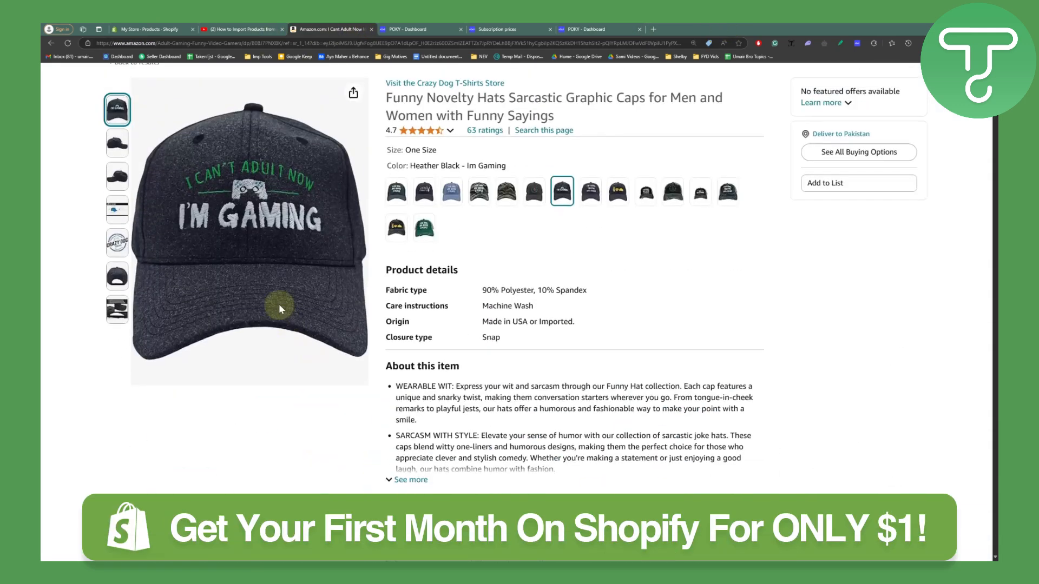
scroll("up", 3)
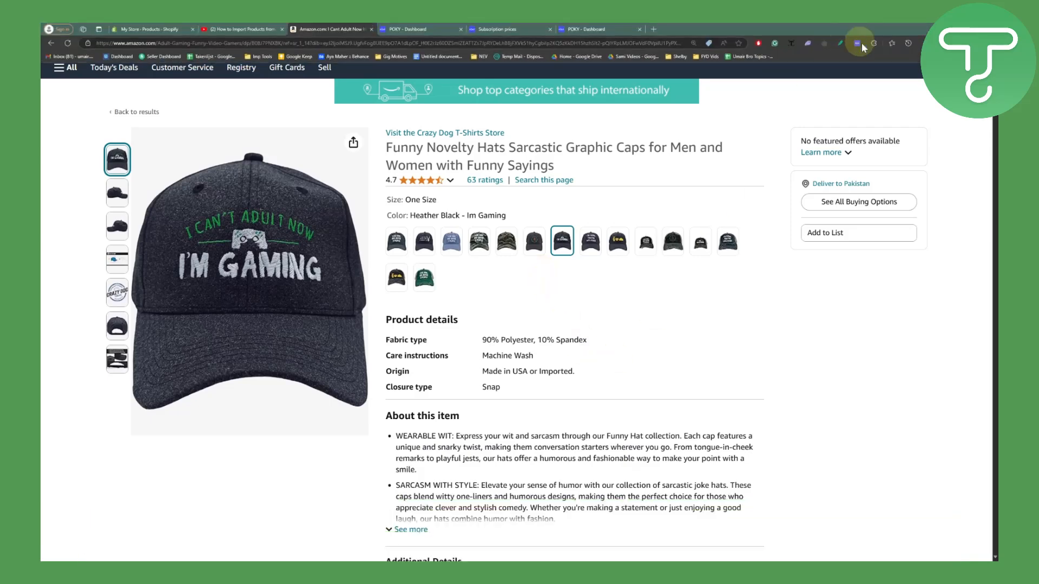
left_click(859, 43)
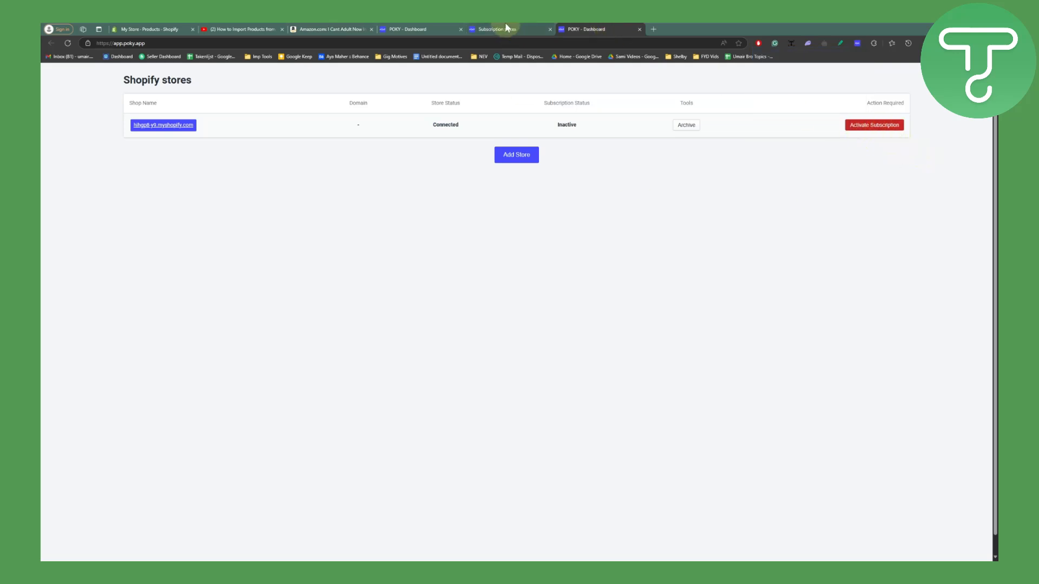
mouse_move(494, 28)
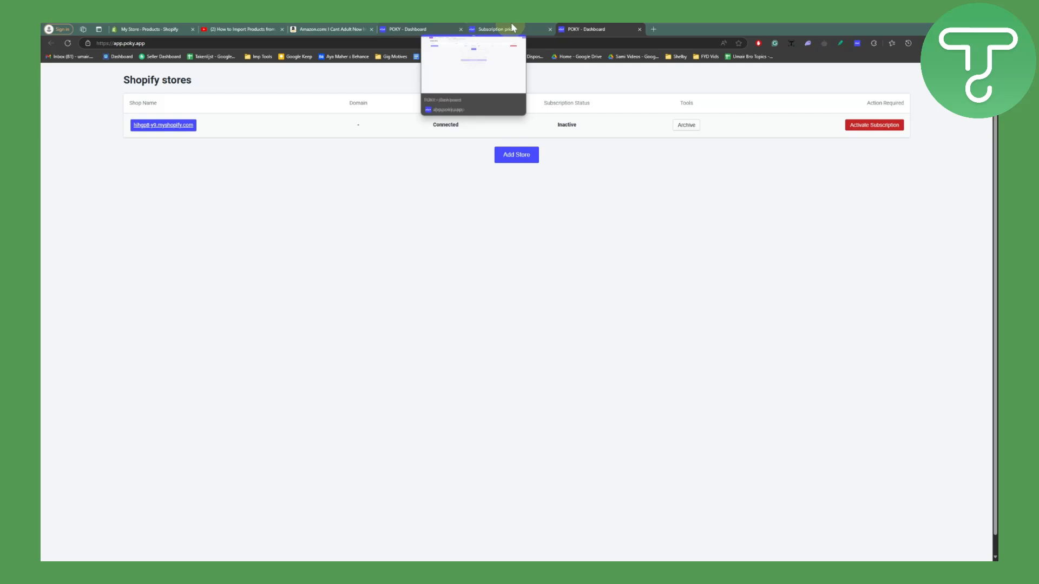
left_click(330, 29)
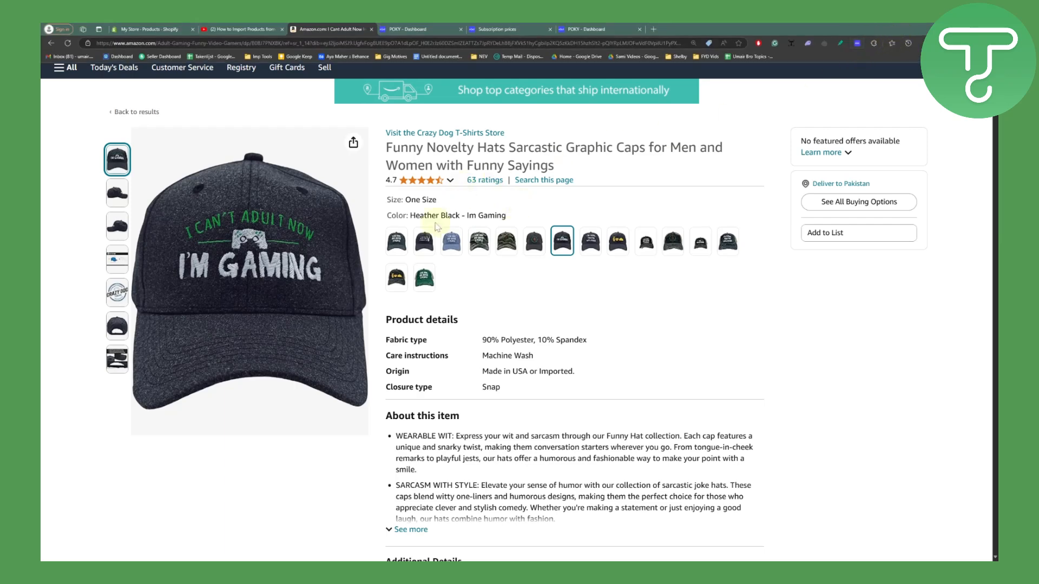
Step: Revisit the three gaming products in Shopify, then return to POKY's store dashboard
left_click(153, 29)
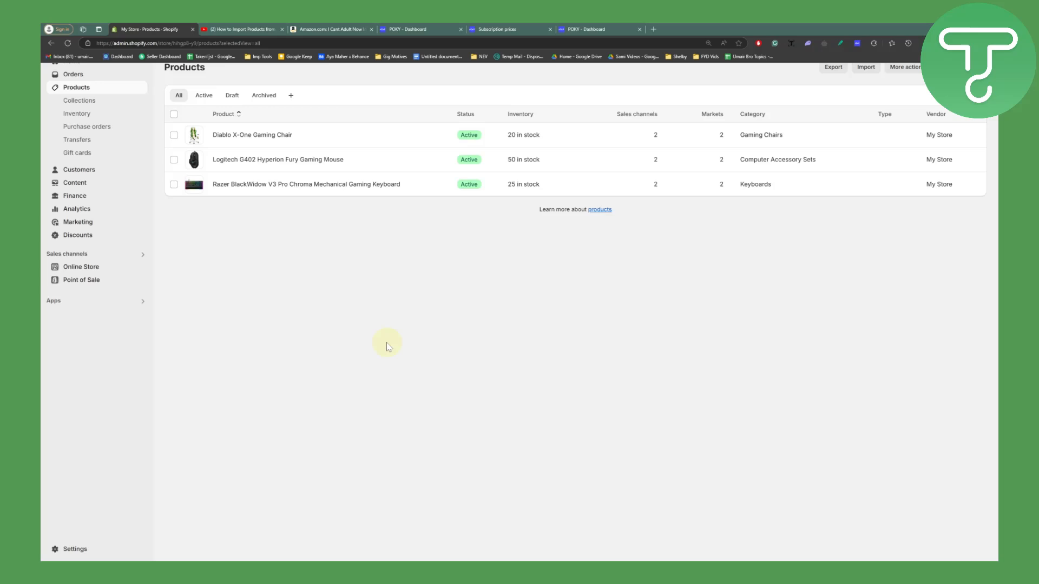
mouse_move(934, 213)
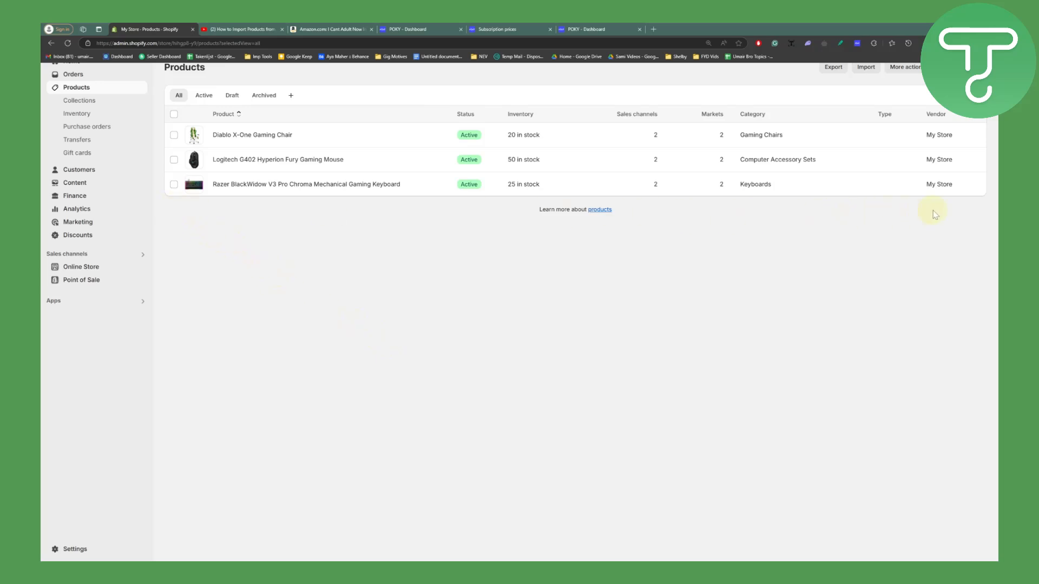
mouse_move(239, 260)
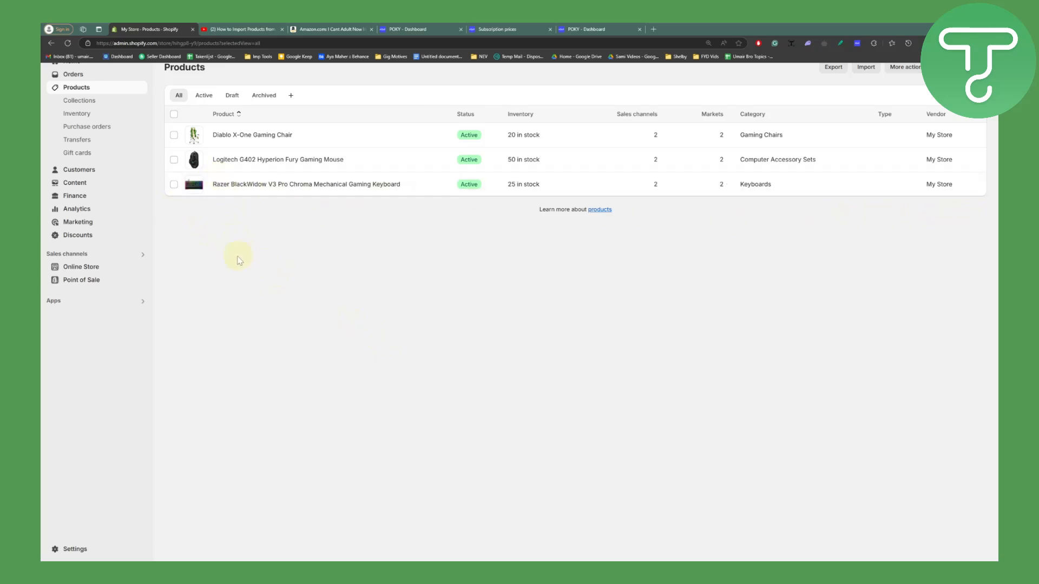
mouse_move(188, 237)
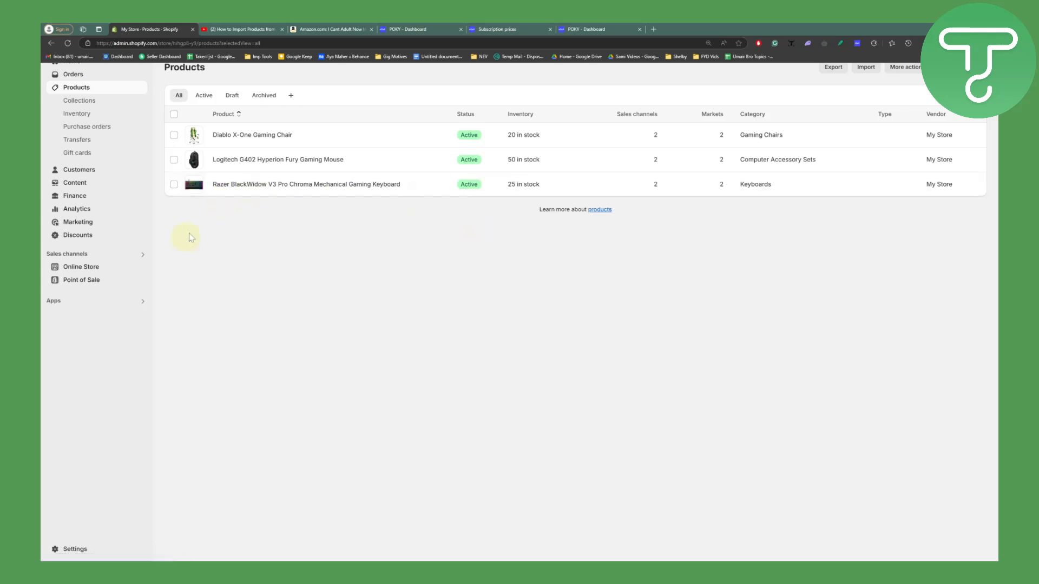
mouse_move(168, 471)
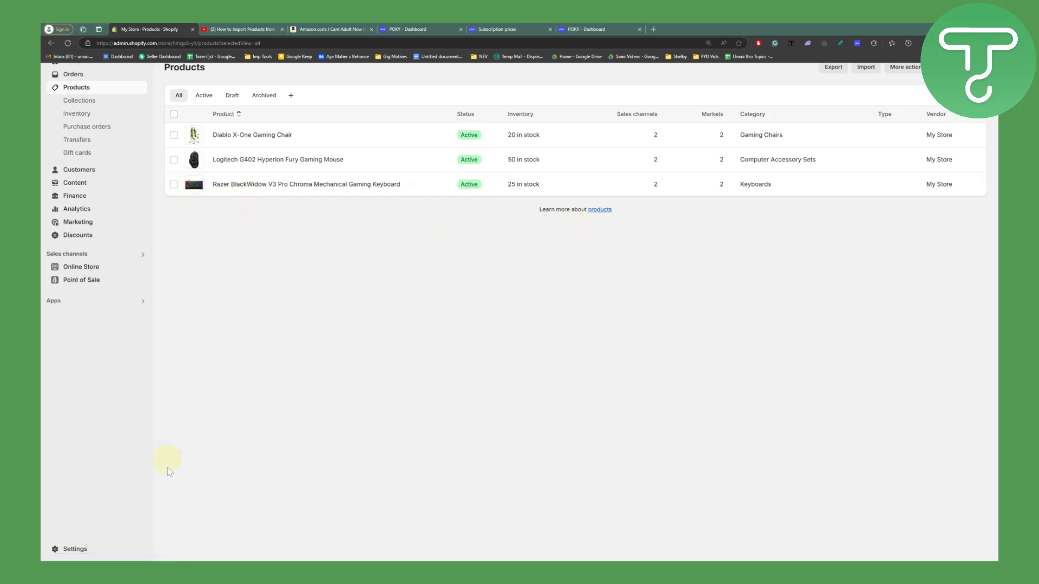
mouse_move(423, 312)
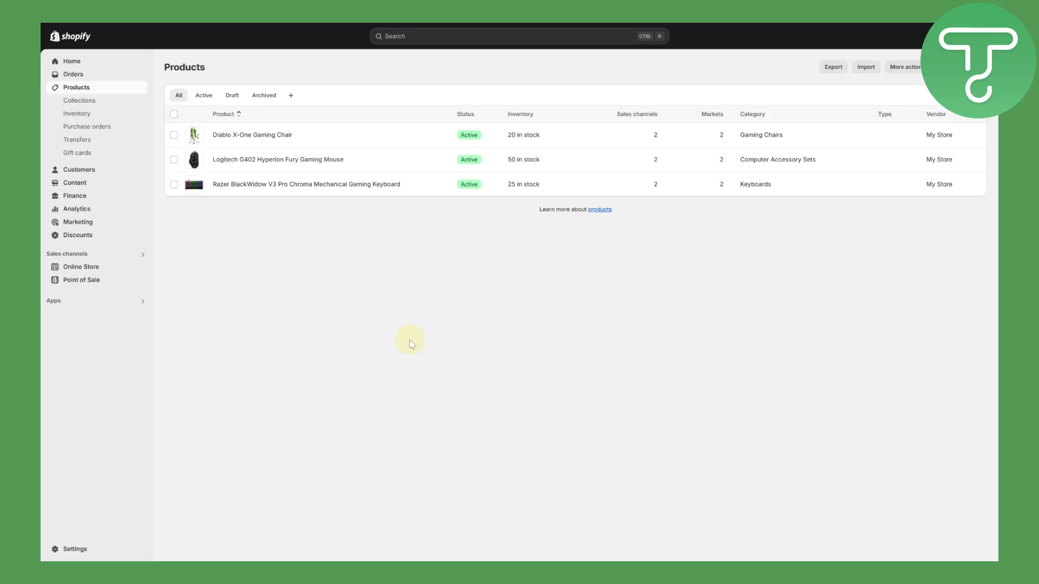
mouse_move(390, 266)
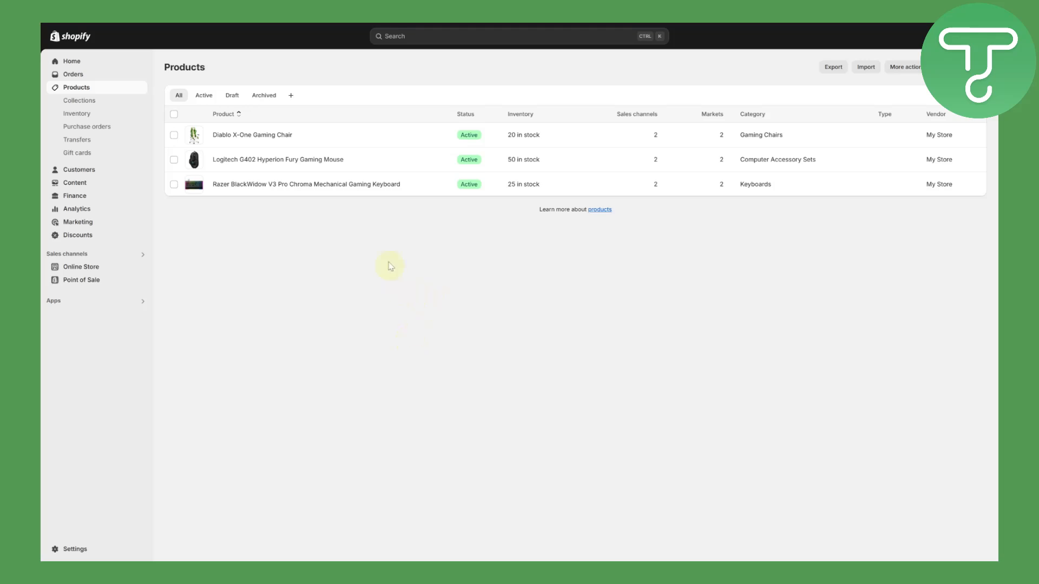
left_click(411, 29)
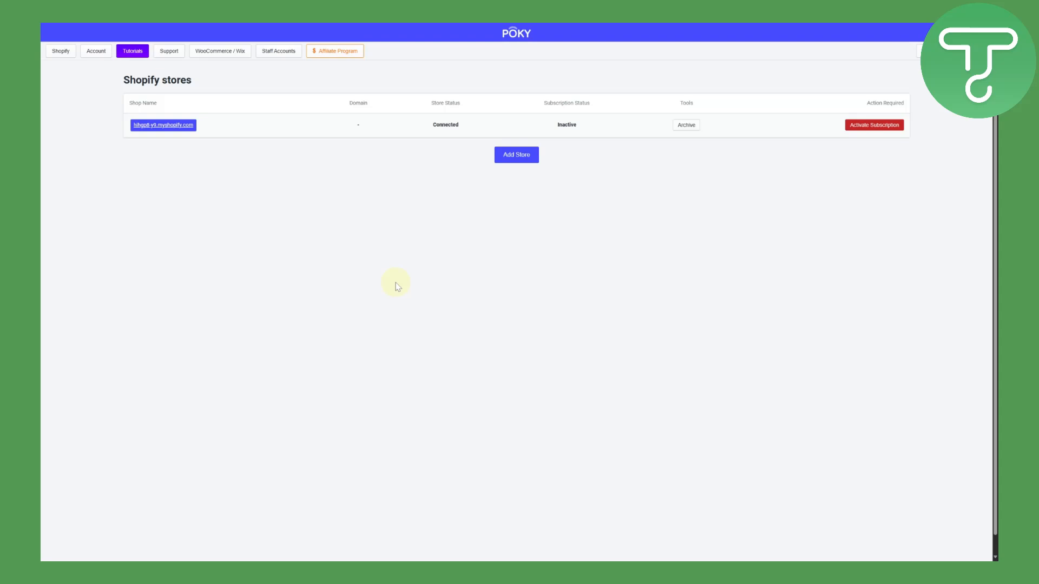
mouse_move(415, 237)
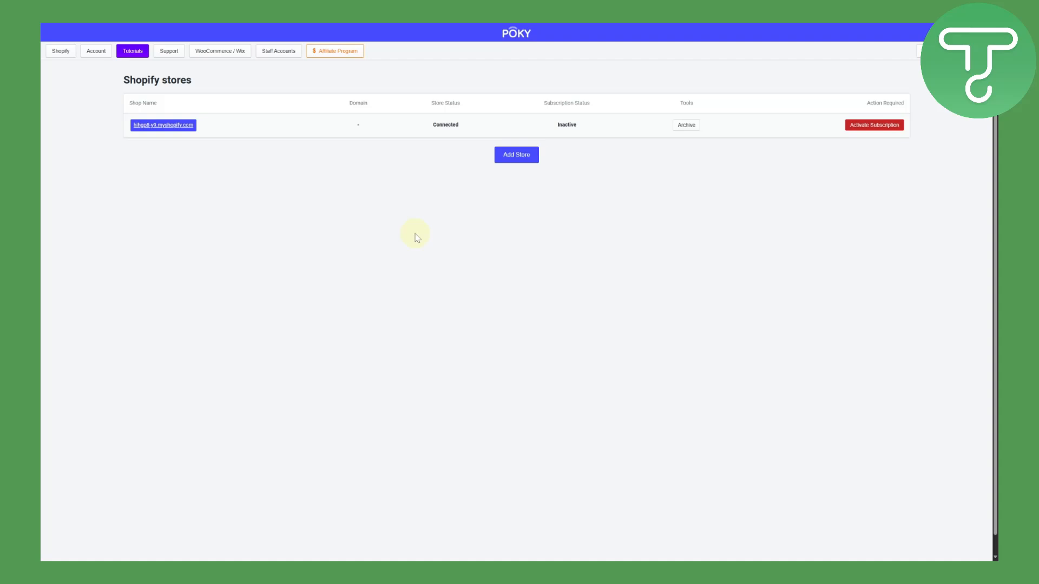
mouse_move(254, 175)
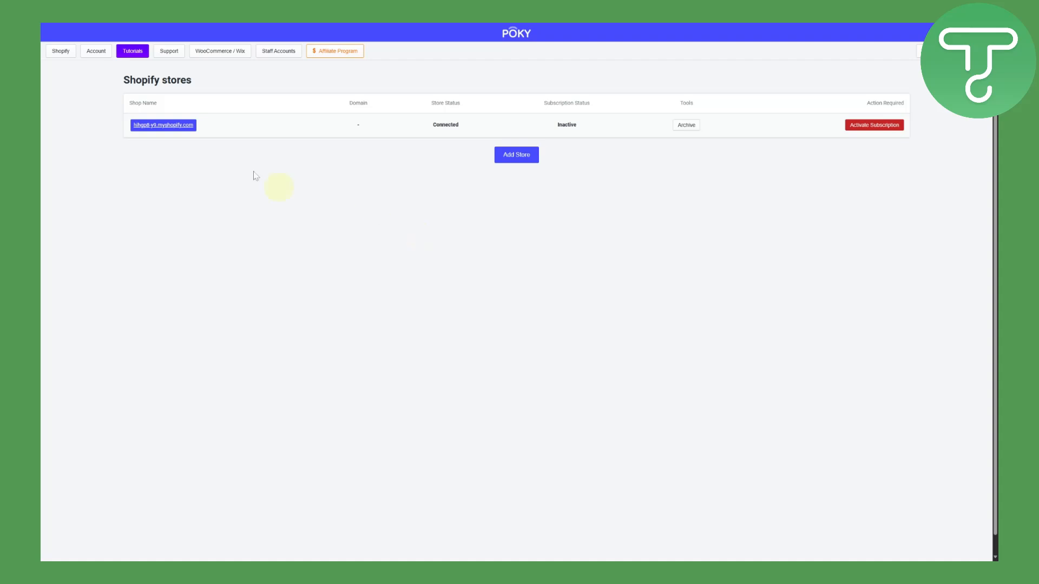
mouse_move(68, 101)
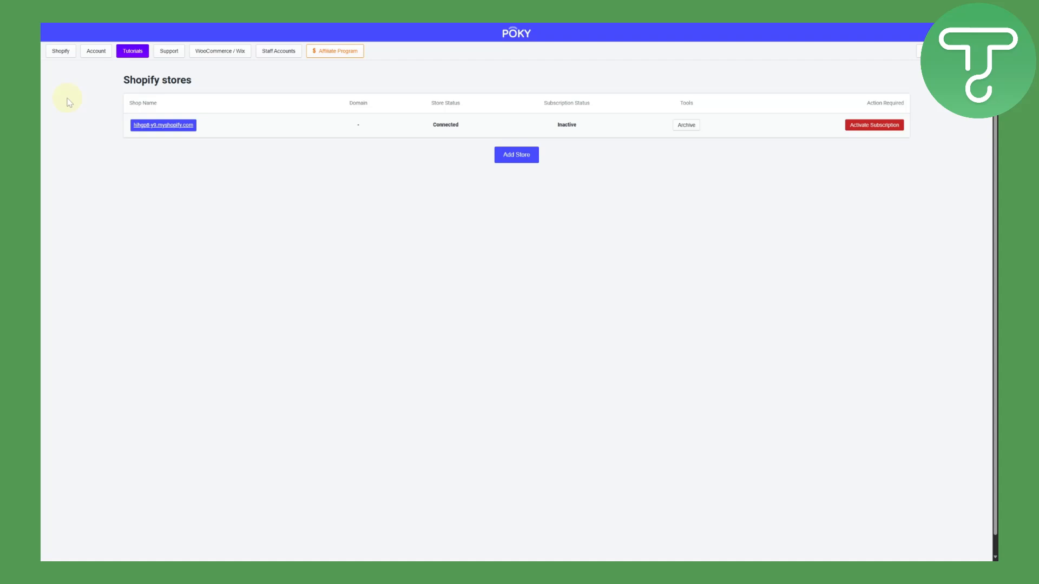